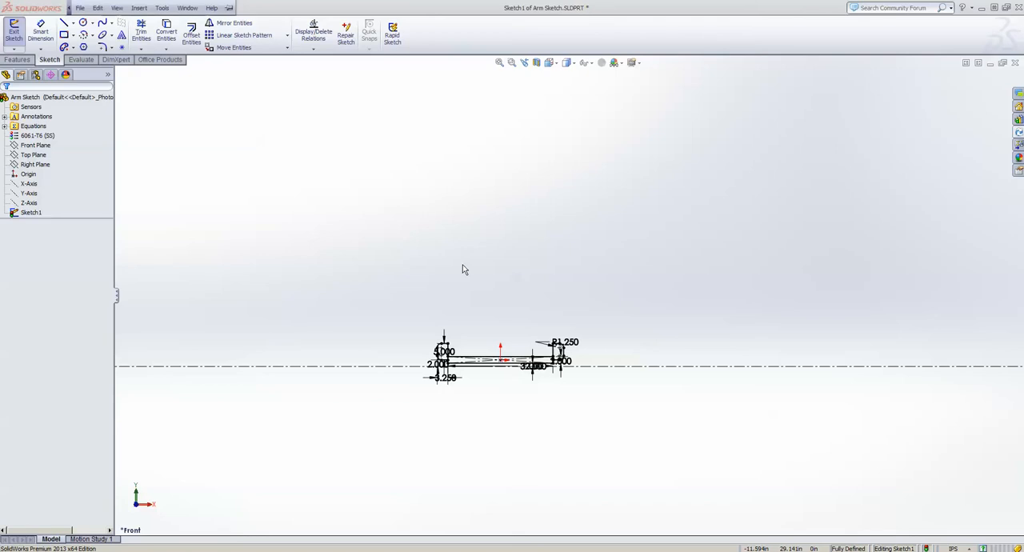
pyautogui.moveTo(408, 287)
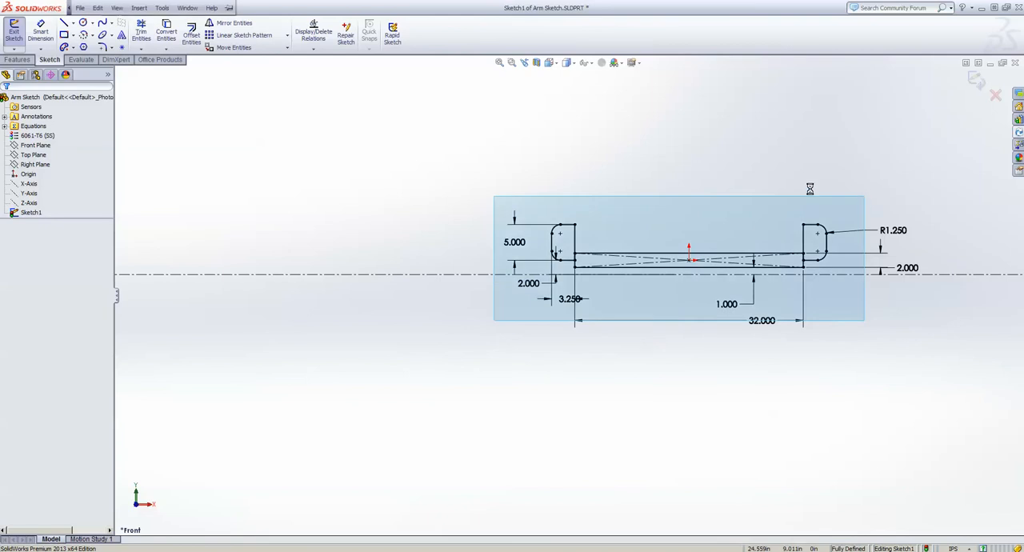
# Add a vertical reference line beside the base and dimension it 72.
pyautogui.scroll(-3)
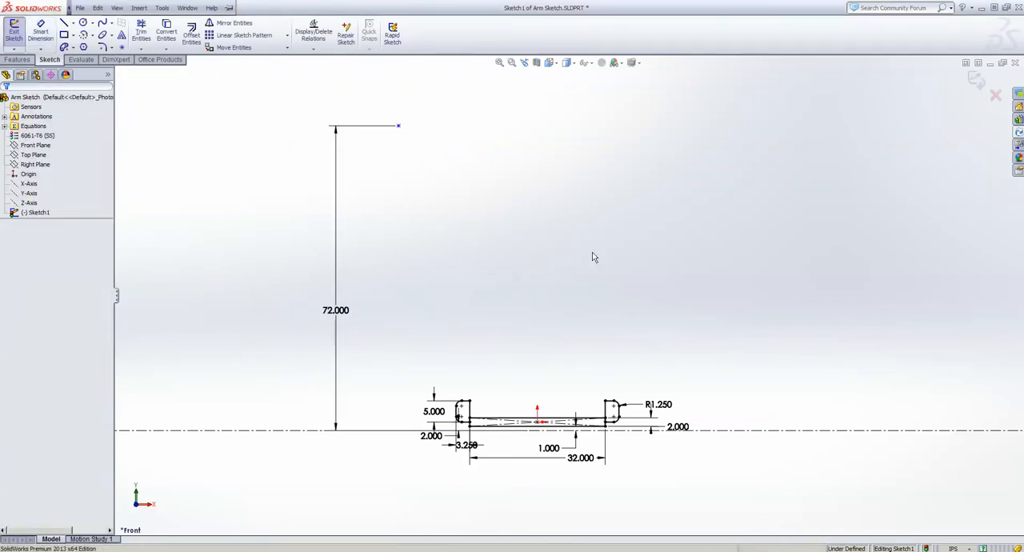
# Sketch the mast line with a Ø7 joint circle, dimensioned 4 in from the base and 59 high.
pyautogui.rightClick(595, 256)
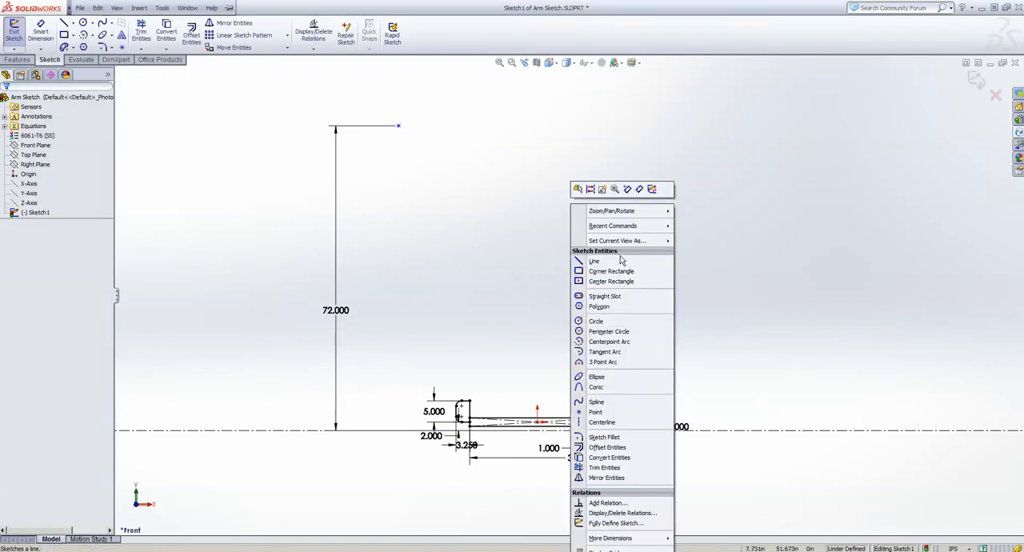
pyautogui.click(594, 261)
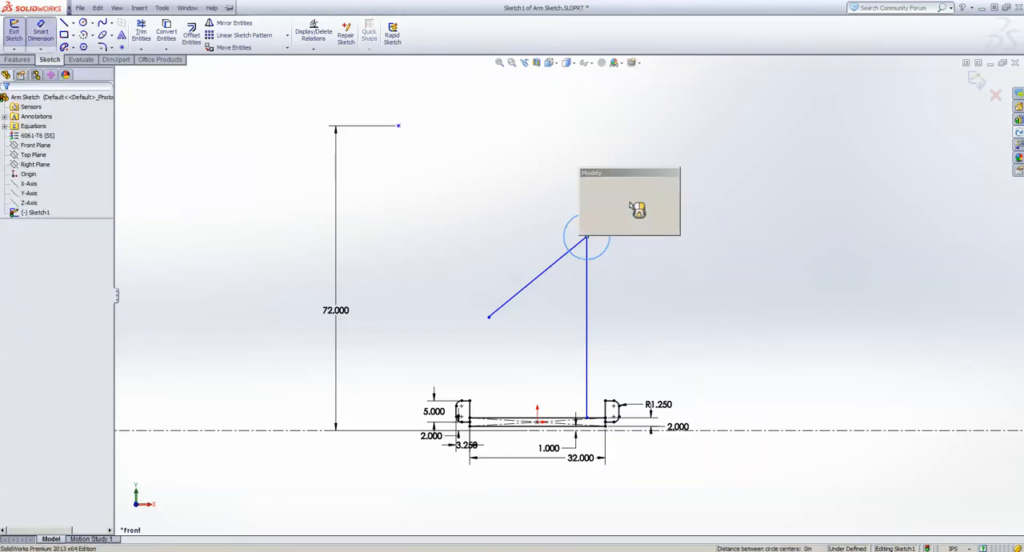
pyautogui.rightClick(585, 237)
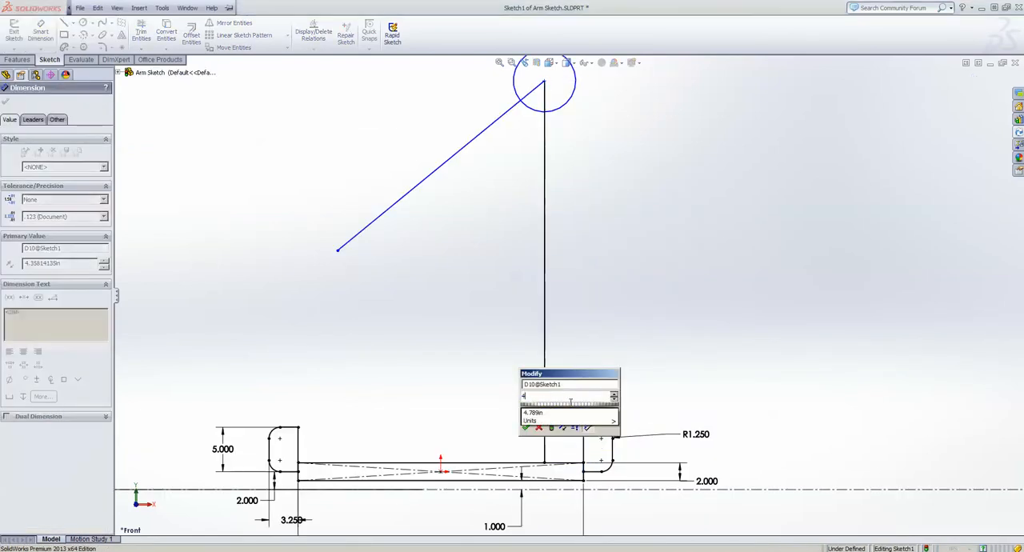
pyautogui.click(528, 427)
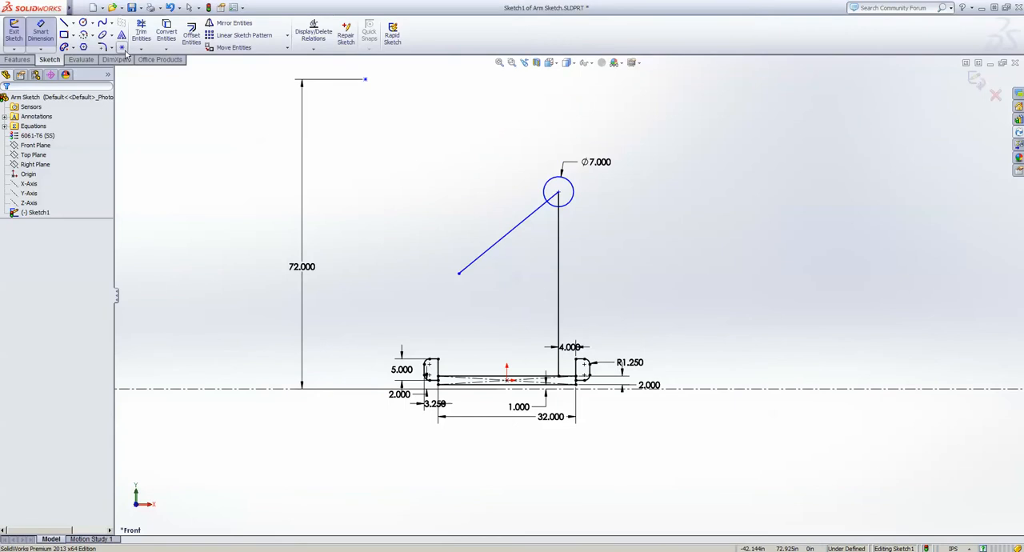
pyautogui.click(558, 191)
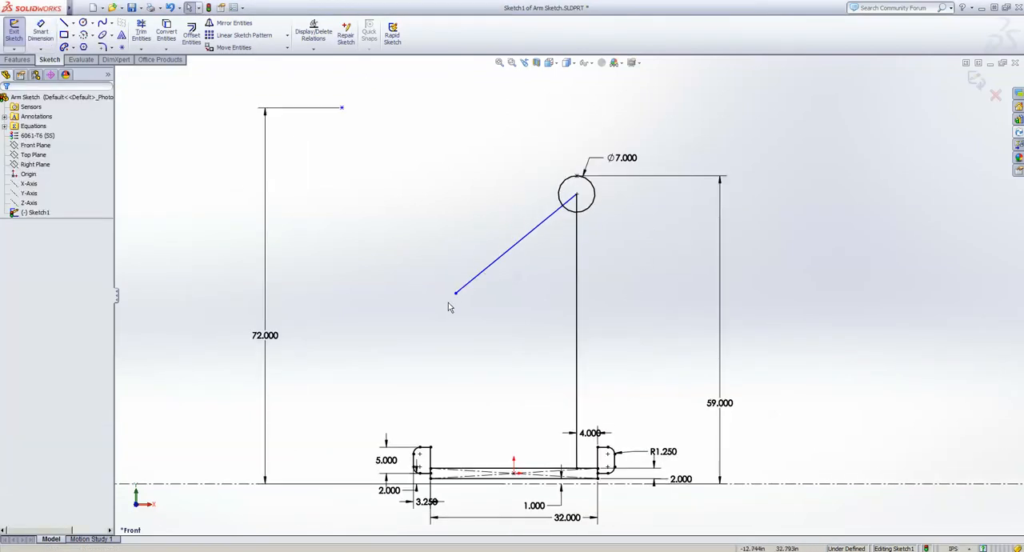
# Join the arm to the top of the 72 line and add driven reach measurements 73.298 and 20.411.
pyautogui.moveTo(456, 291); pyautogui.dragTo(460, 440)
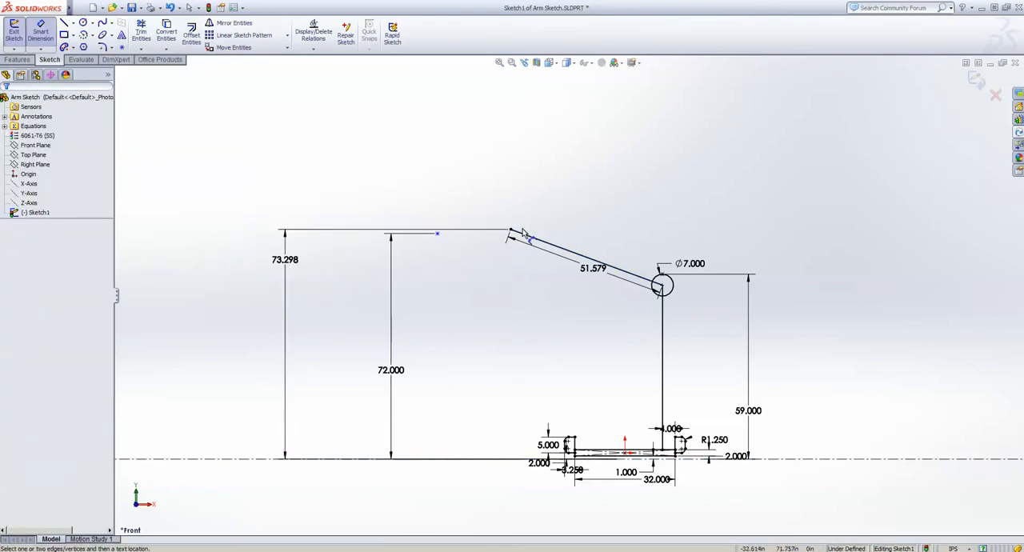
pyautogui.click(510, 234)
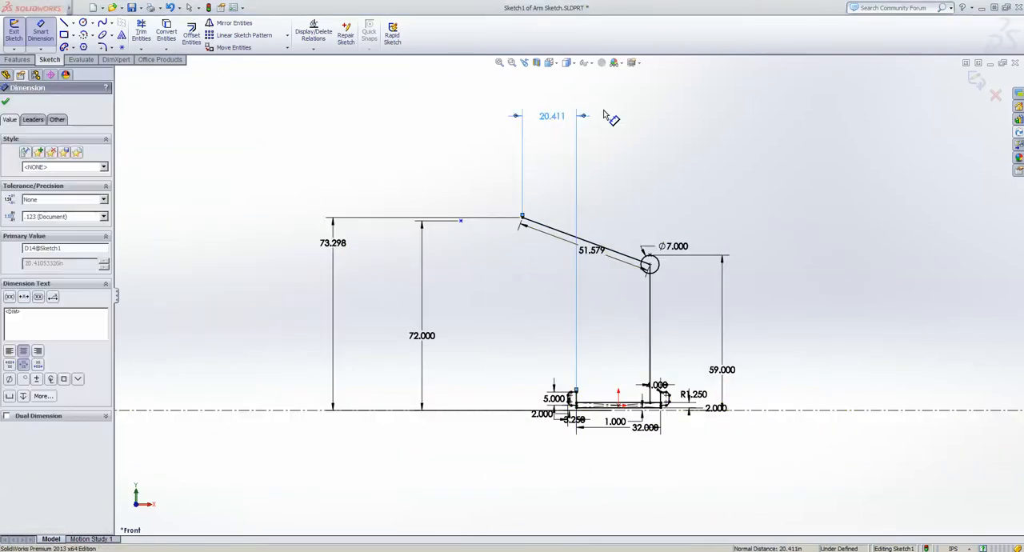
pyautogui.click(333, 243)
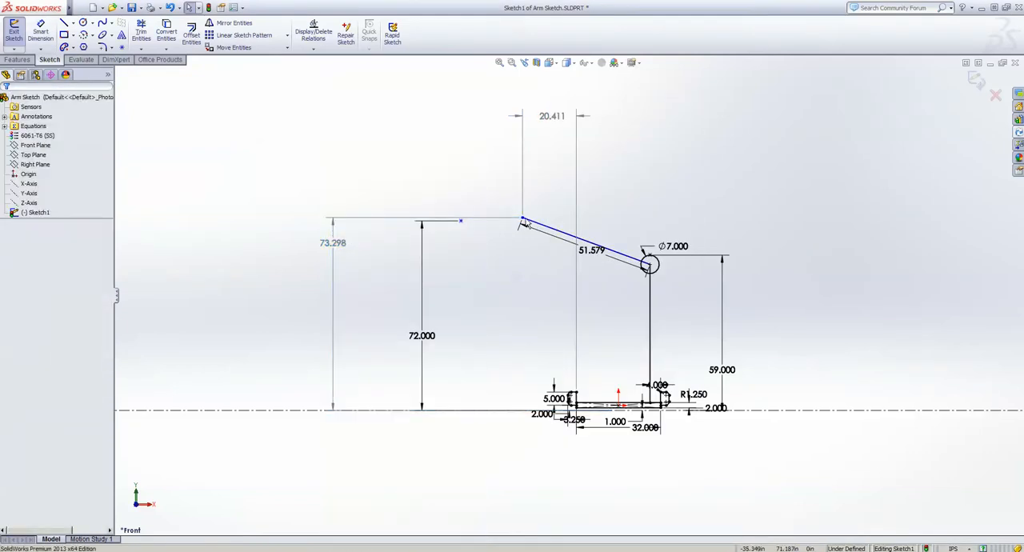
pyautogui.moveTo(525, 221); pyautogui.dragTo(579, 150)
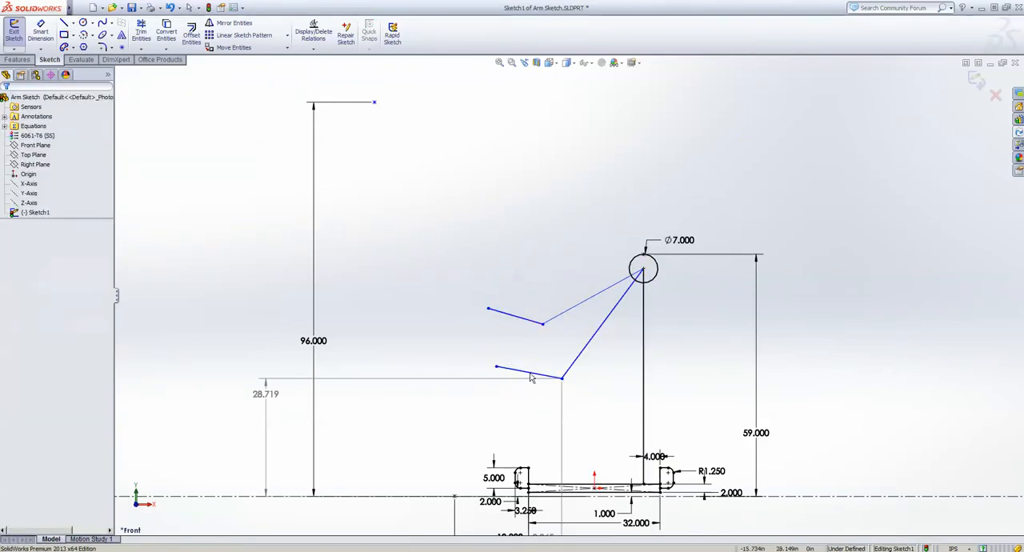
# Add elbow linkage lines from the shoulder circle and pull the lower arm segment toward the base.
pyautogui.click(531, 376)
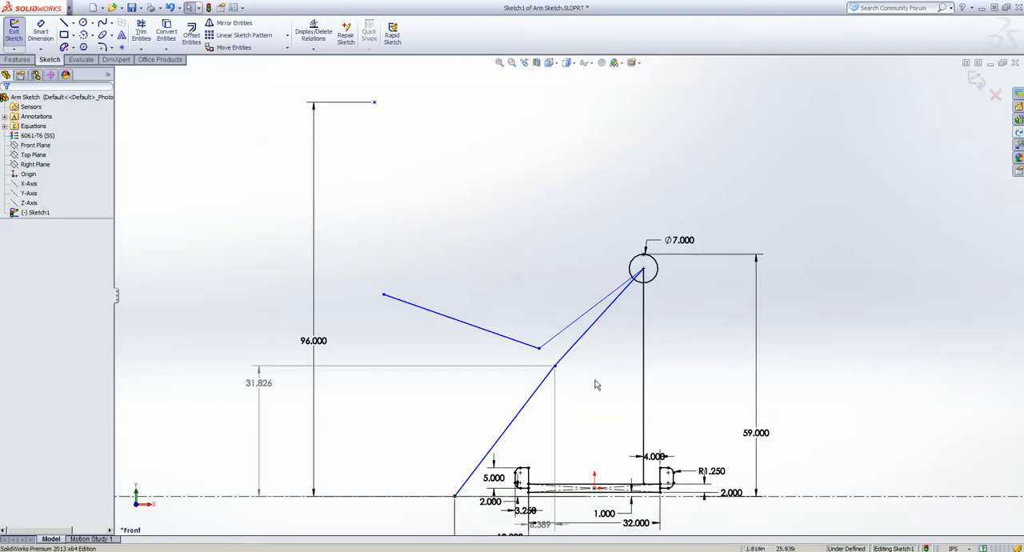
pyautogui.moveTo(538, 346); pyautogui.dragTo(486, 352)
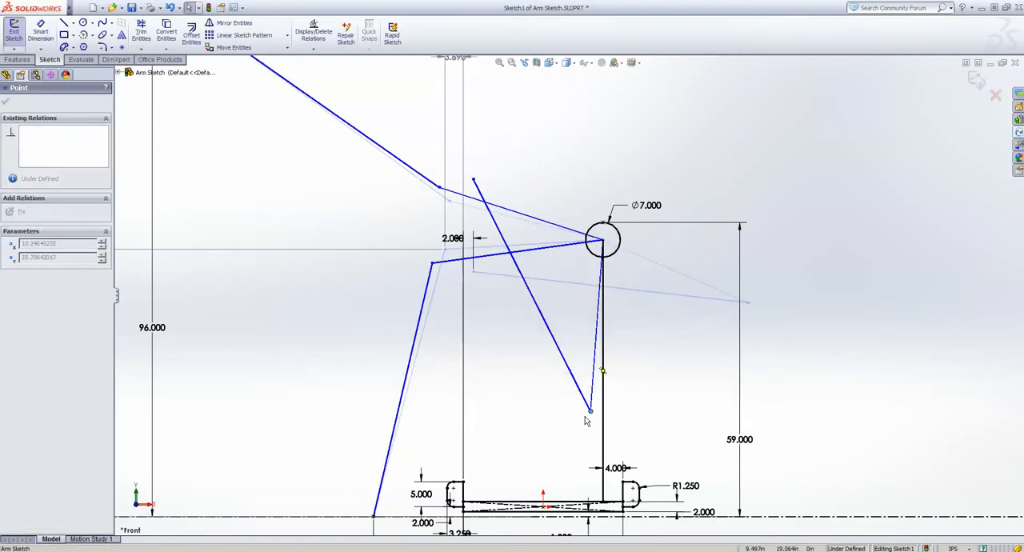
# Fold the arm over the mast and delete the temporary 45.695 height measurement.
pyautogui.moveTo(589, 409); pyautogui.dragTo(552, 472)
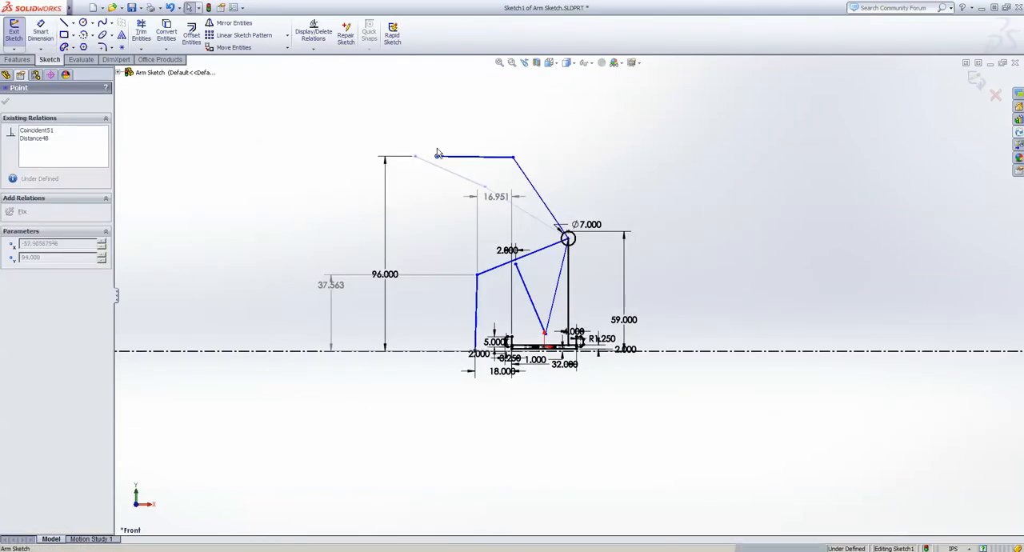
pyautogui.rightClick(438, 154)
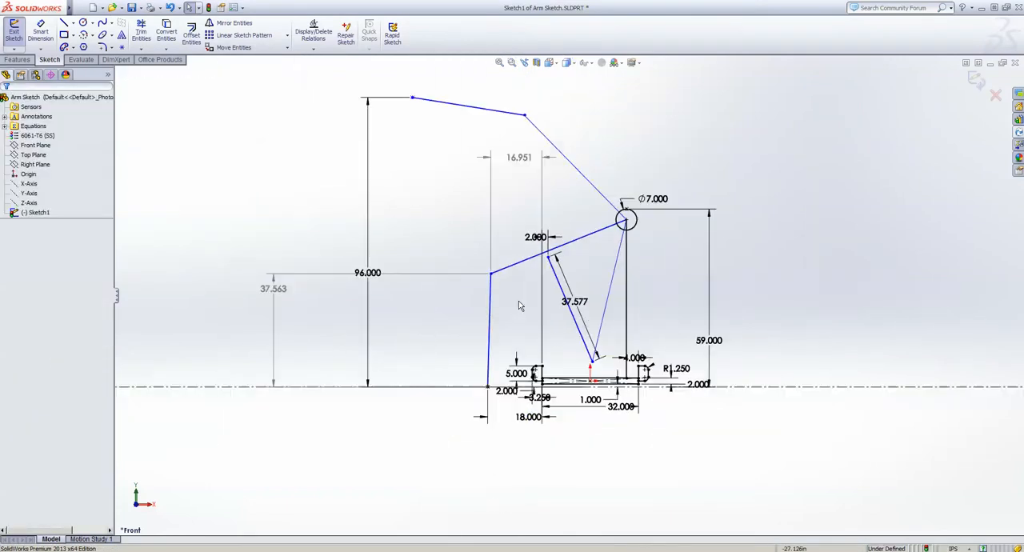
pyautogui.click(575, 301)
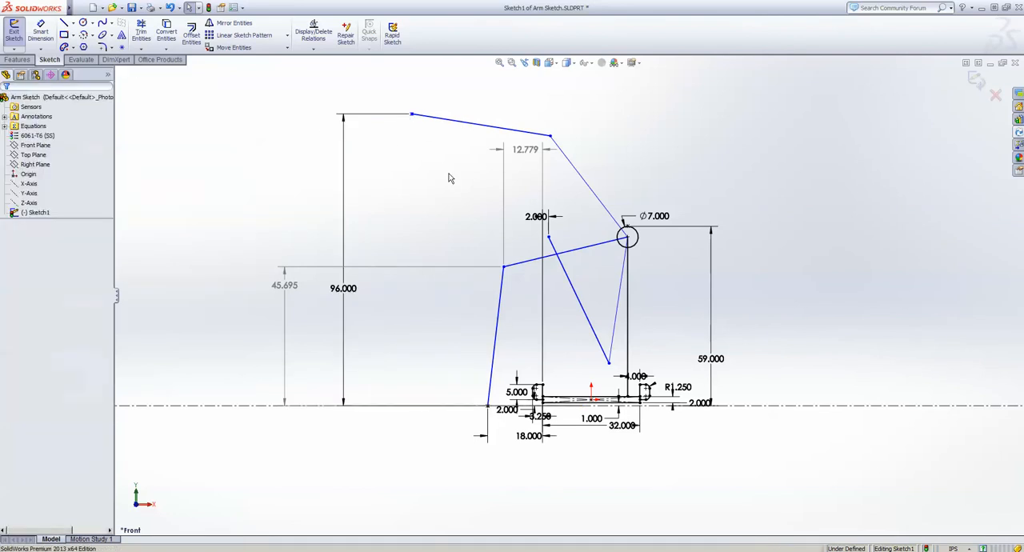
pyautogui.moveTo(512, 224)
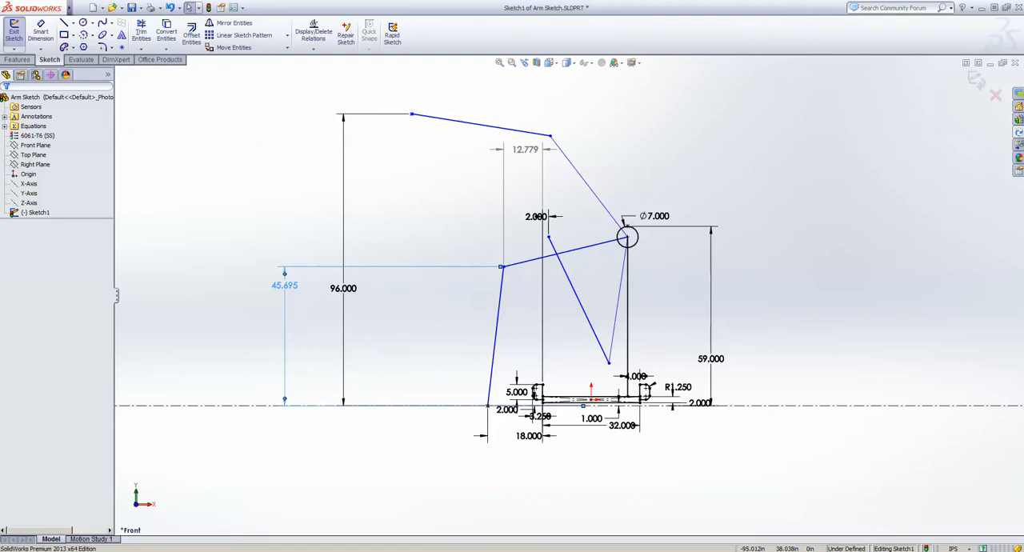
pyautogui.click(439, 240)
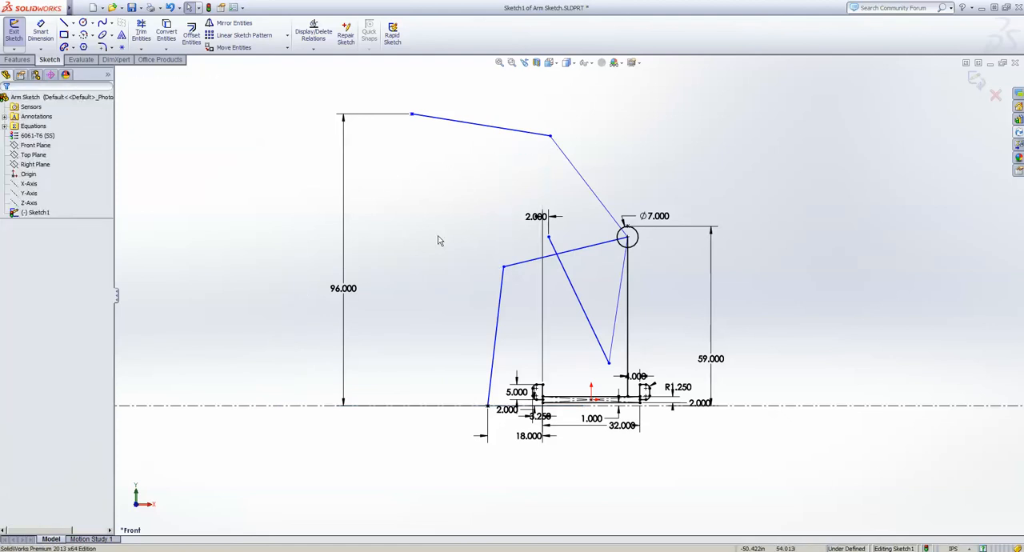
pyautogui.moveTo(604, 372)
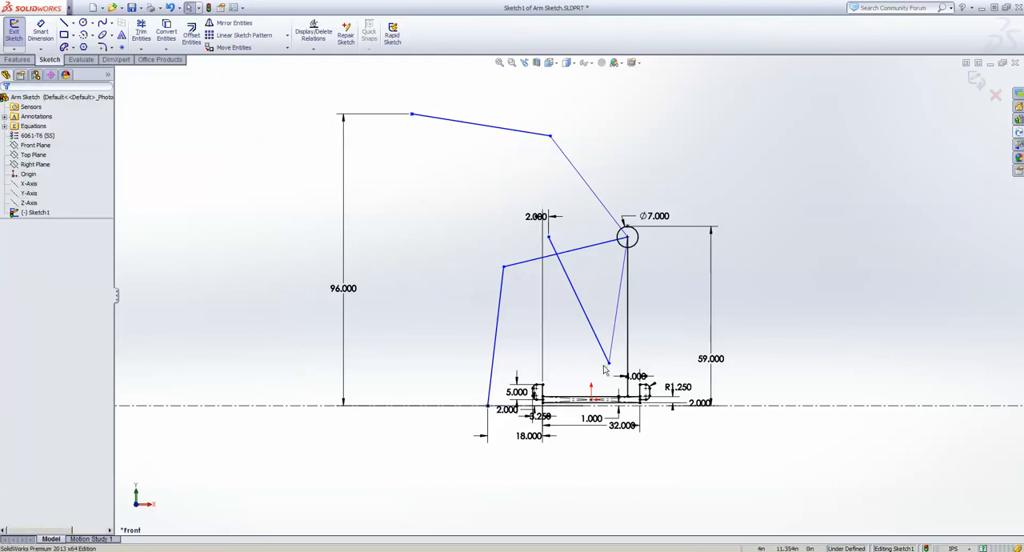
pyautogui.moveTo(415, 120)
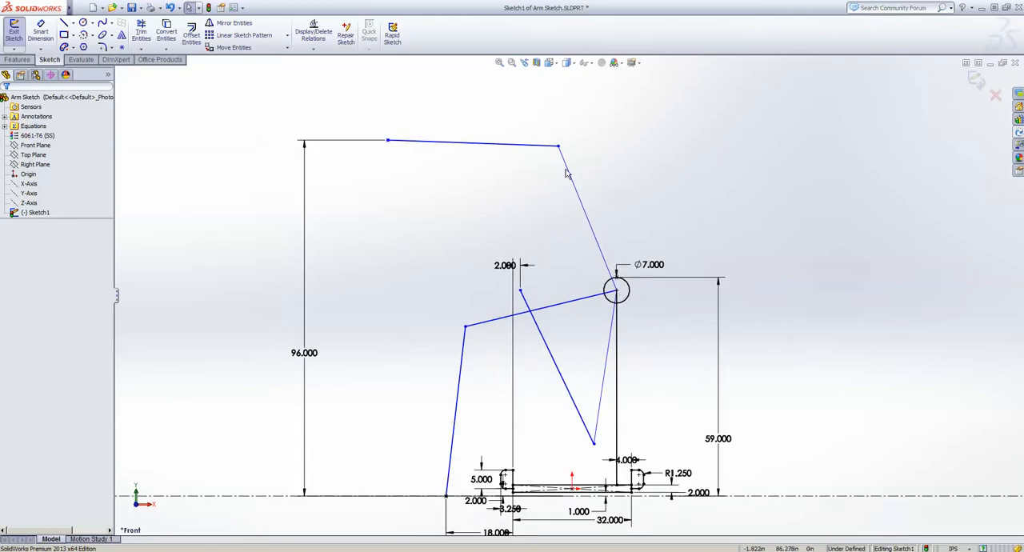
pyautogui.moveTo(418, 152)
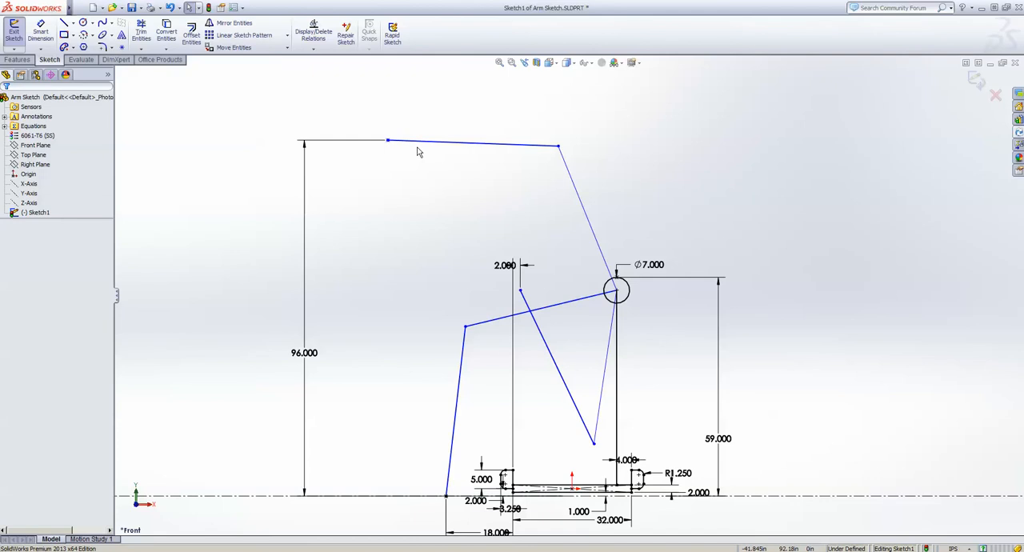
pyautogui.moveTo(394, 121)
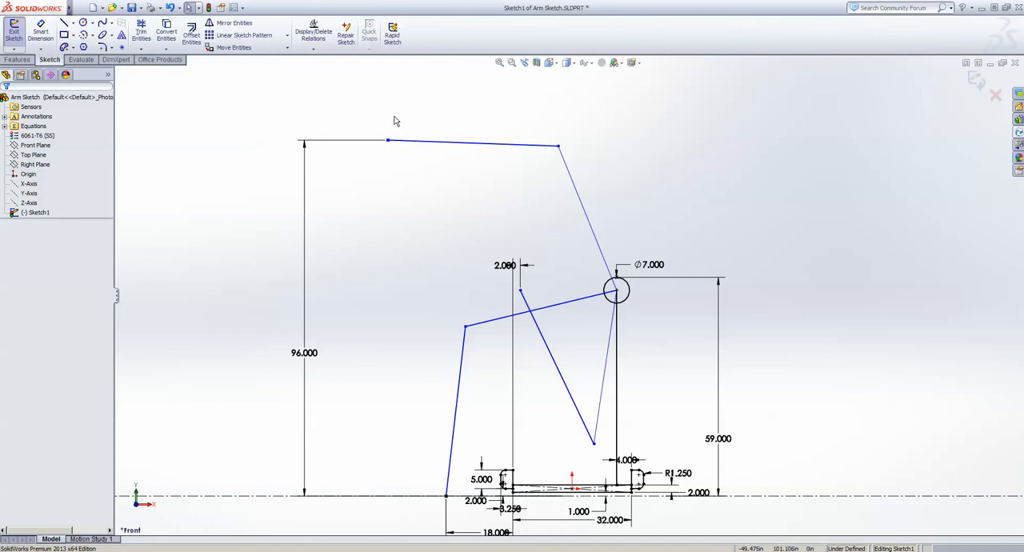
pyautogui.moveTo(403, 506)
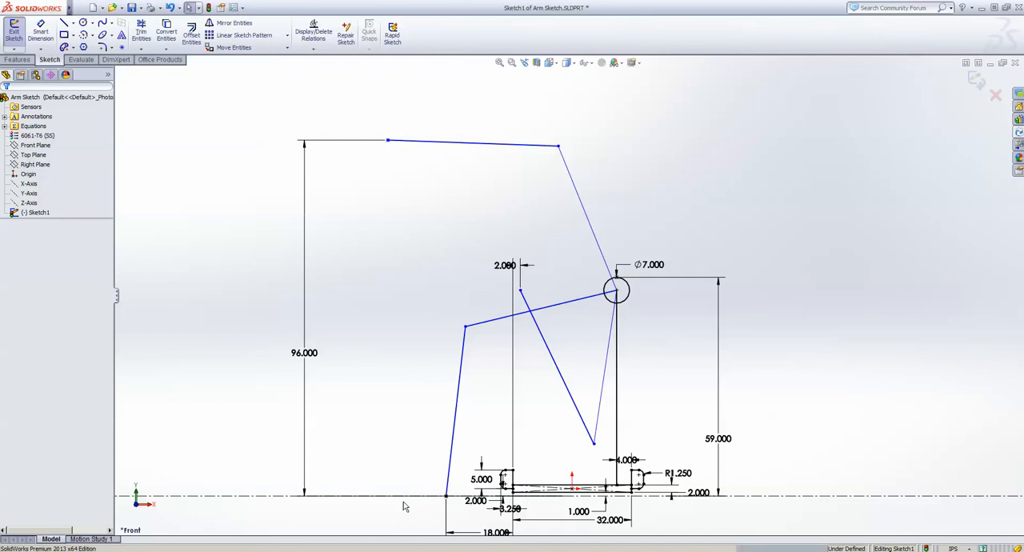
pyautogui.moveTo(480, 317)
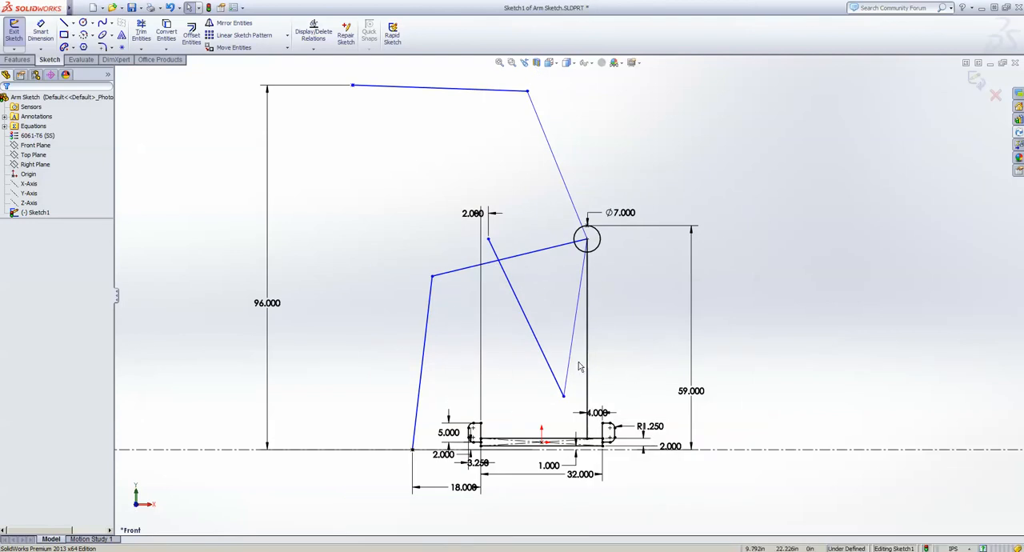
pyautogui.moveTo(637, 301)
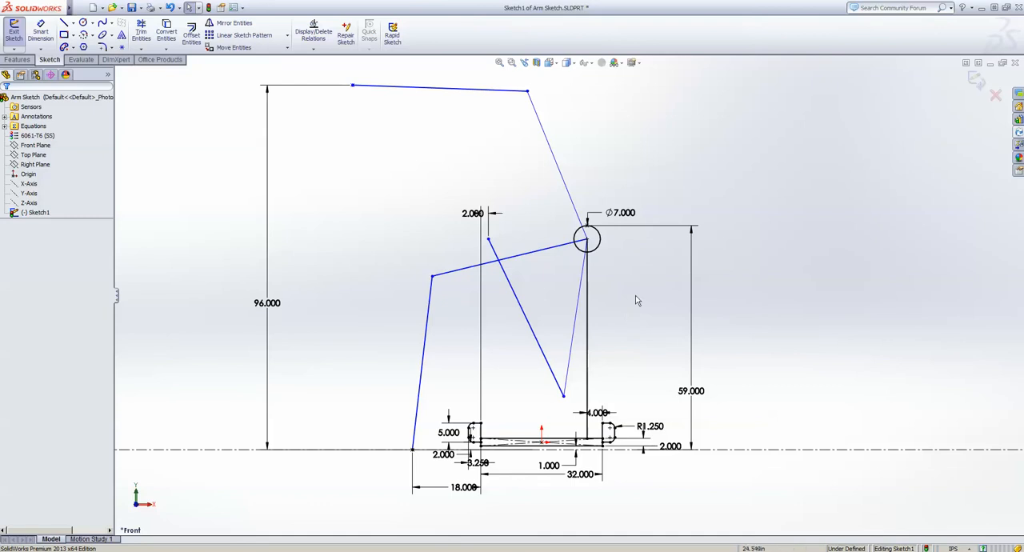
pyautogui.moveTo(646, 275)
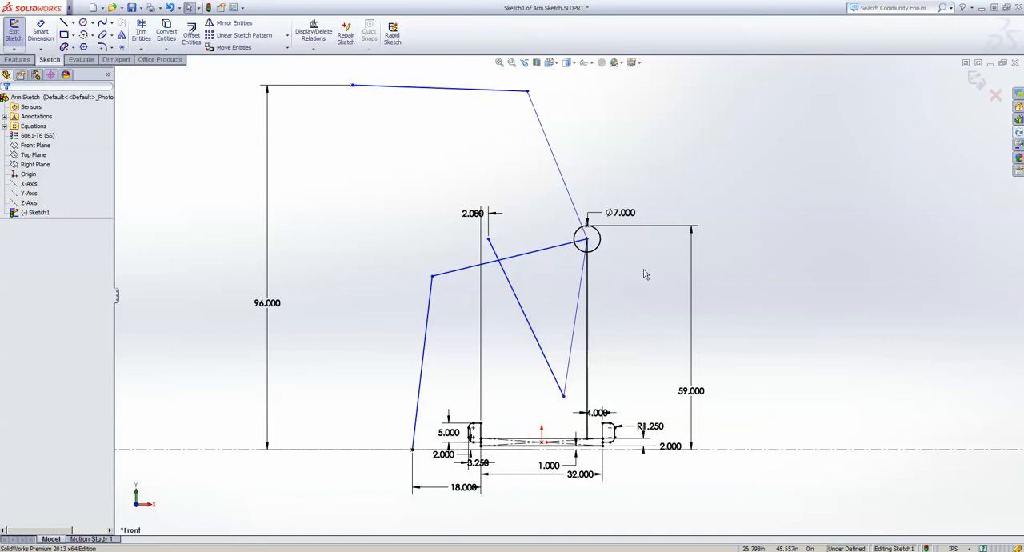
pyautogui.moveTo(490, 243)
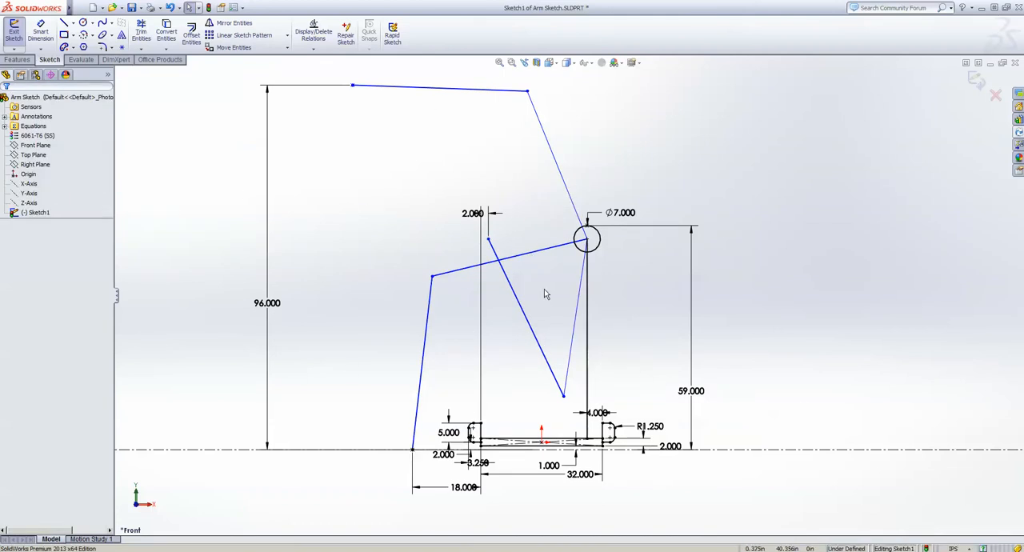
pyautogui.moveTo(458, 251)
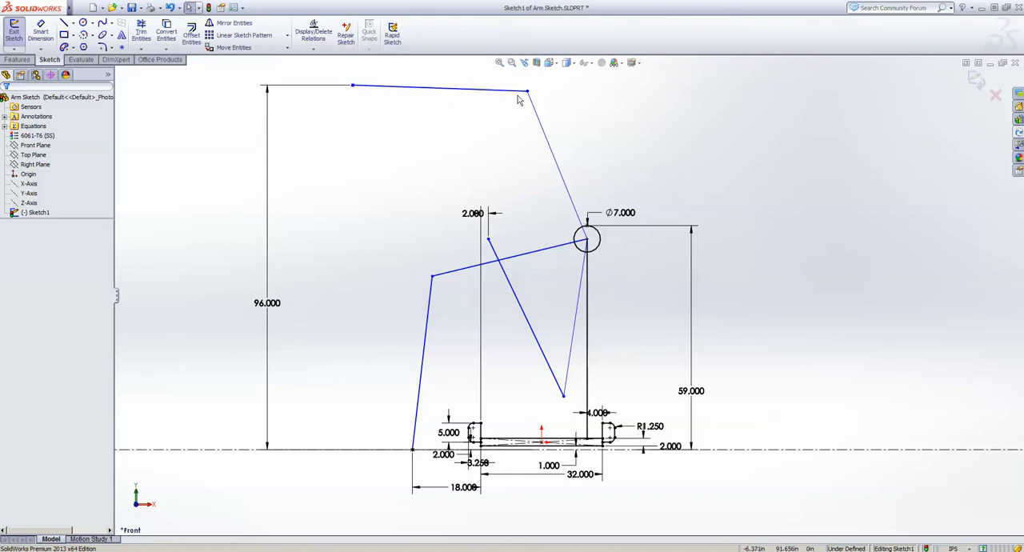
pyautogui.moveTo(461, 200)
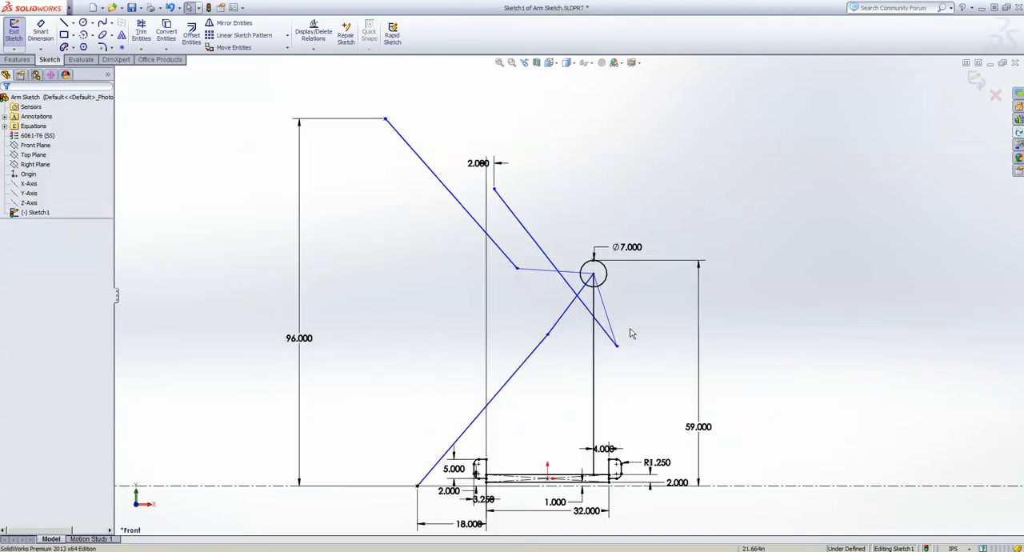
# Dimension the arm link 50, change the top height from 96 to 84, and repose the arm to it.
pyautogui.doubleClick(297, 337)
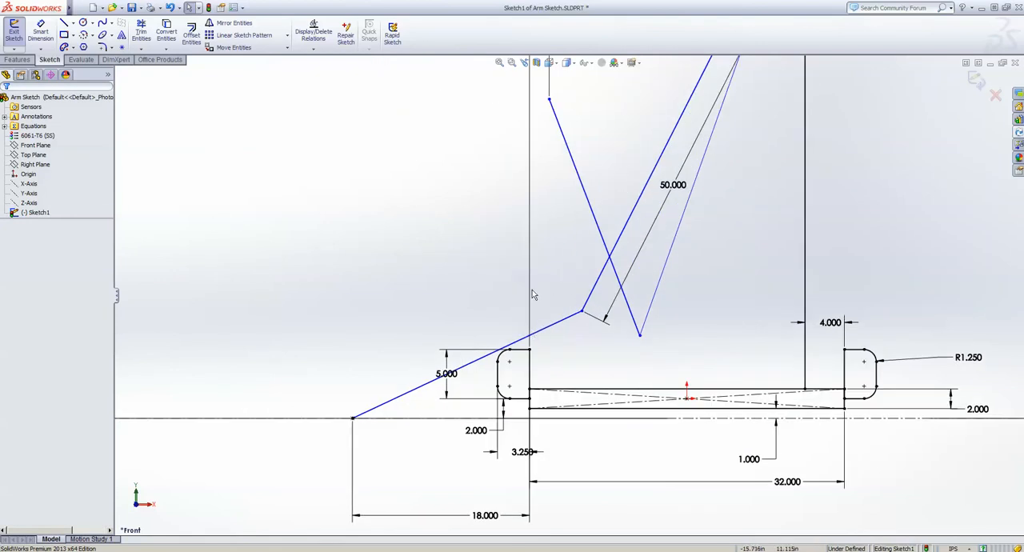
pyautogui.click(352, 416)
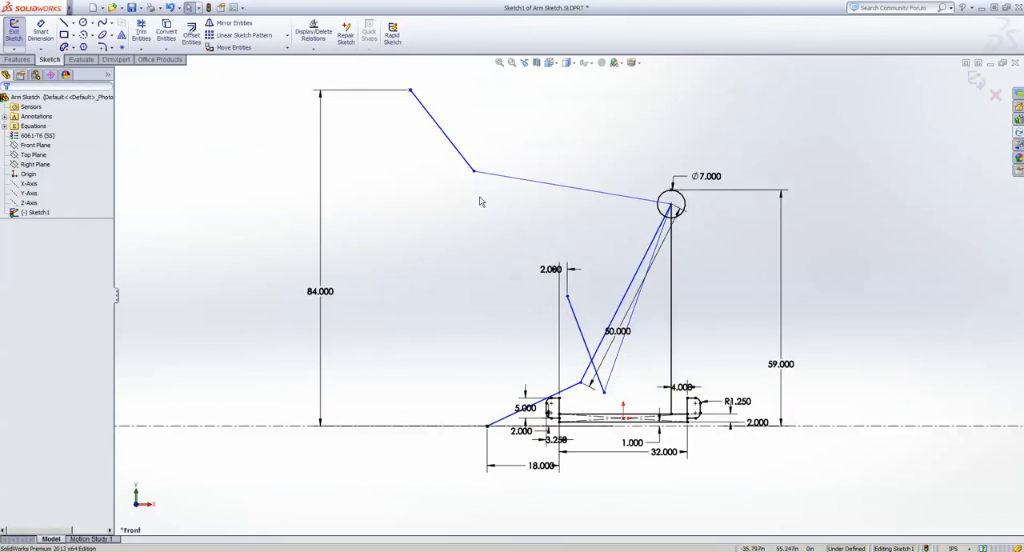
pyautogui.moveTo(410, 90); pyautogui.dragTo(506, 90)
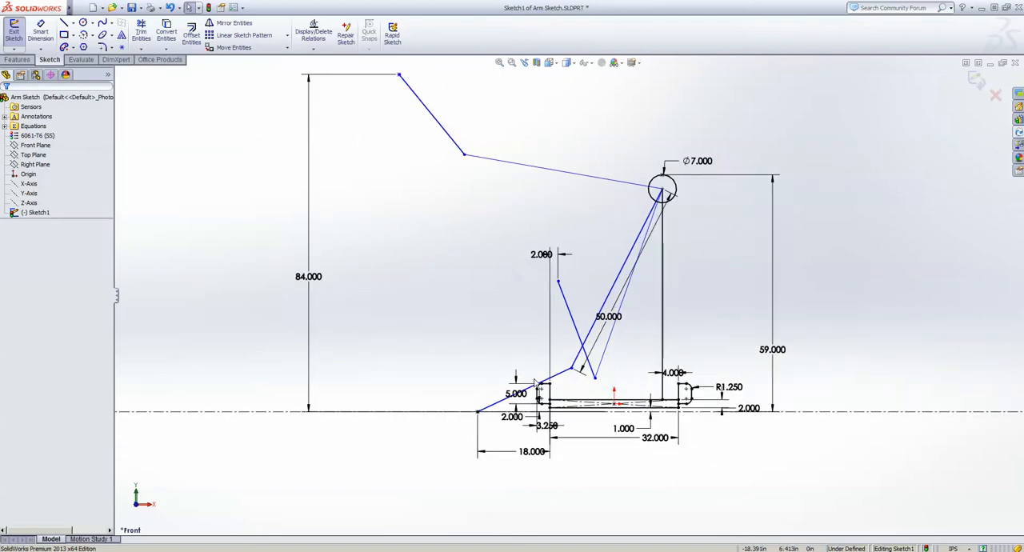
pyautogui.moveTo(392, 130)
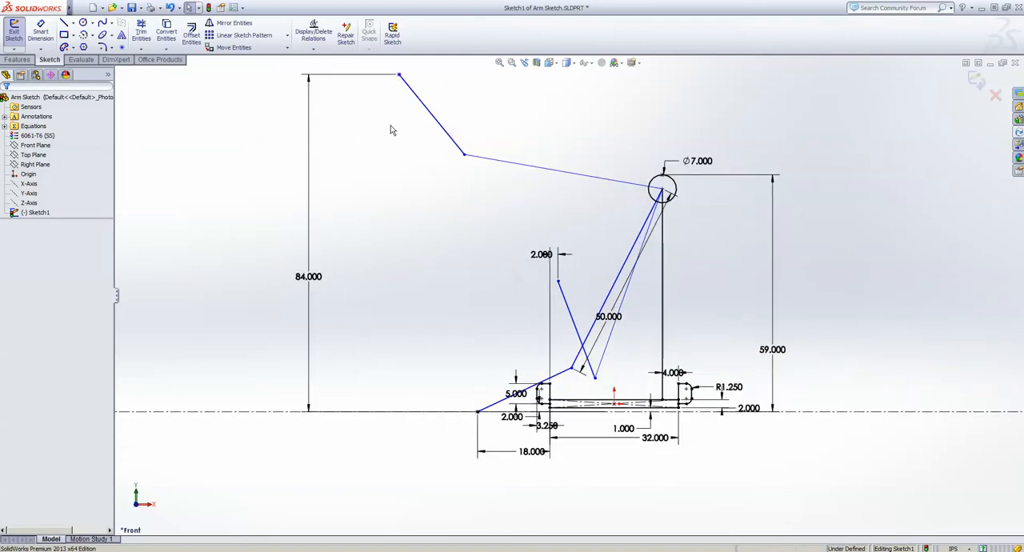
pyautogui.moveTo(381, 80)
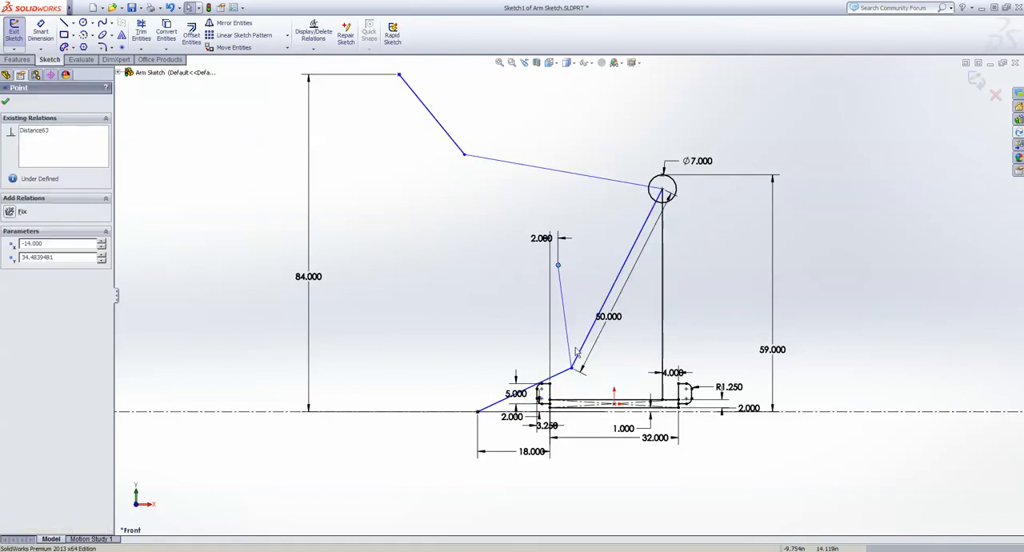
pyautogui.moveTo(576, 368); pyautogui.dragTo(585, 374)
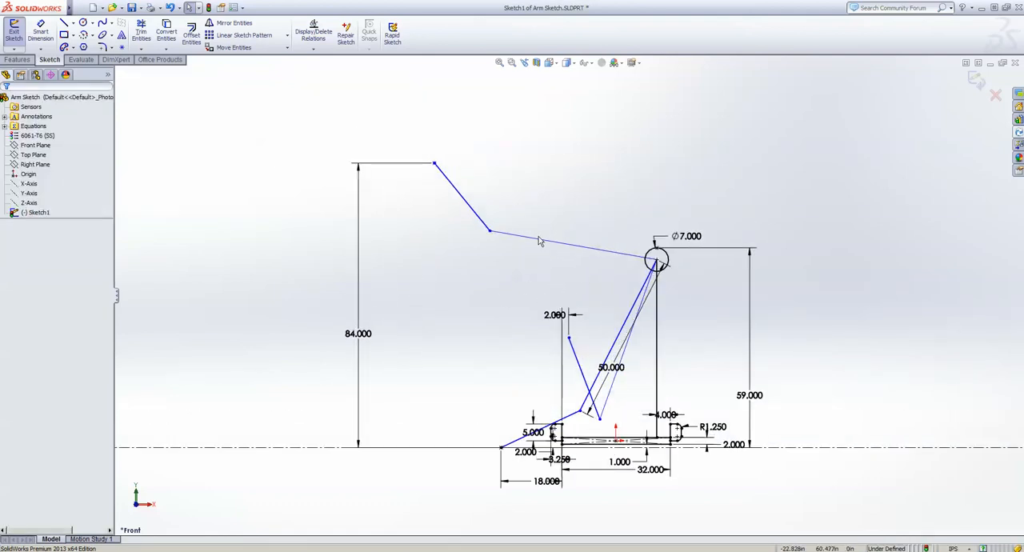
pyautogui.scroll(-3)
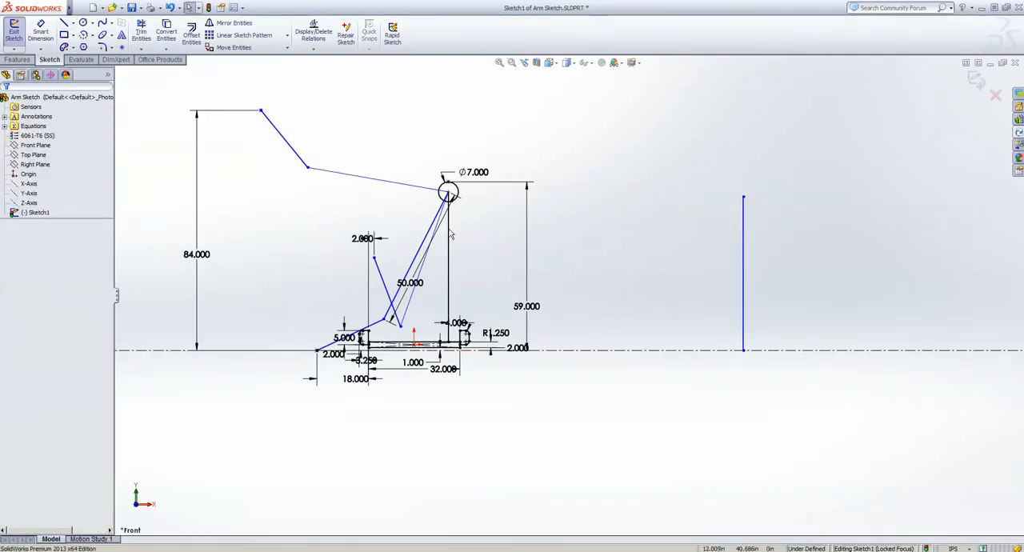
# Draw the mast's angled top bar and dimension it 50.
pyautogui.click(448, 192)
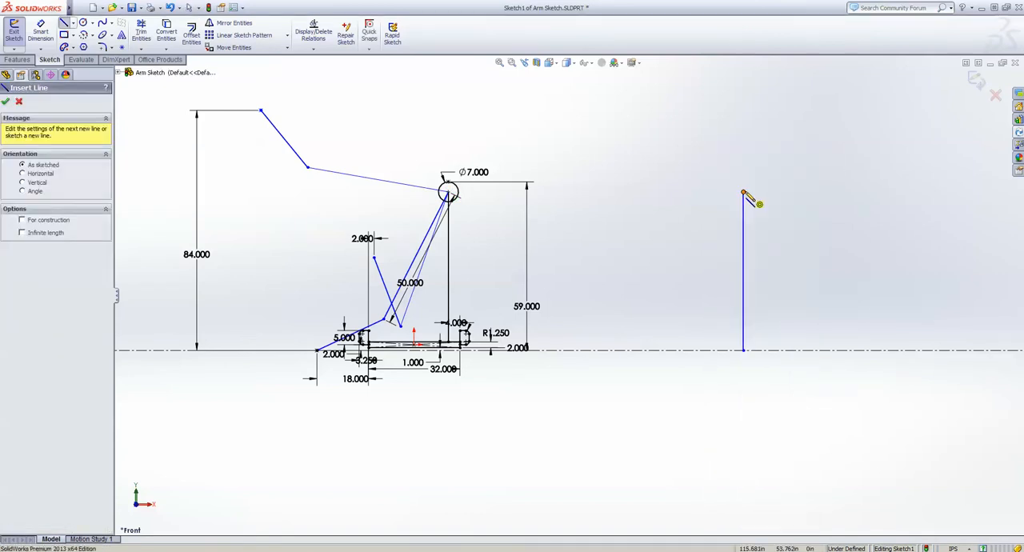
pyautogui.click(19, 103)
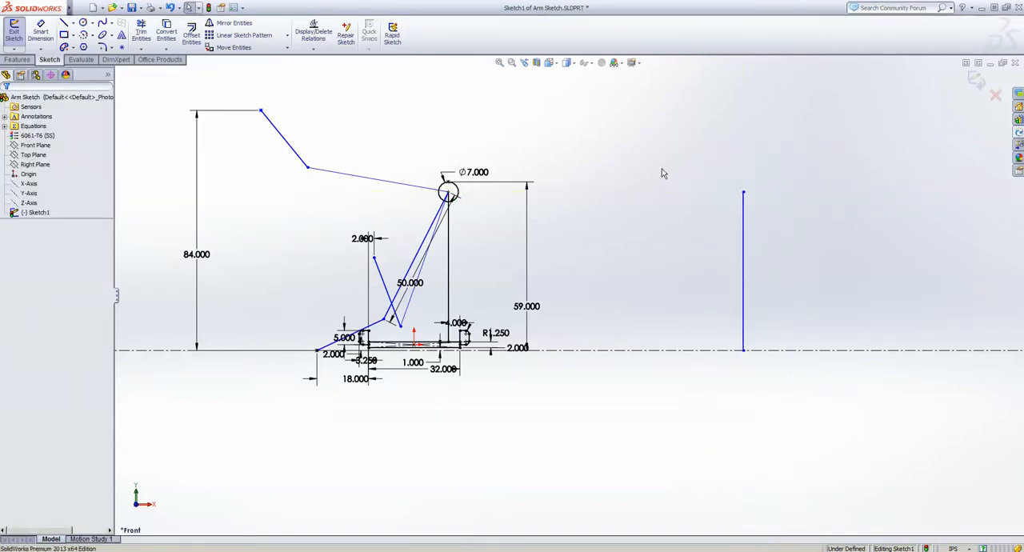
pyautogui.click(84, 22)
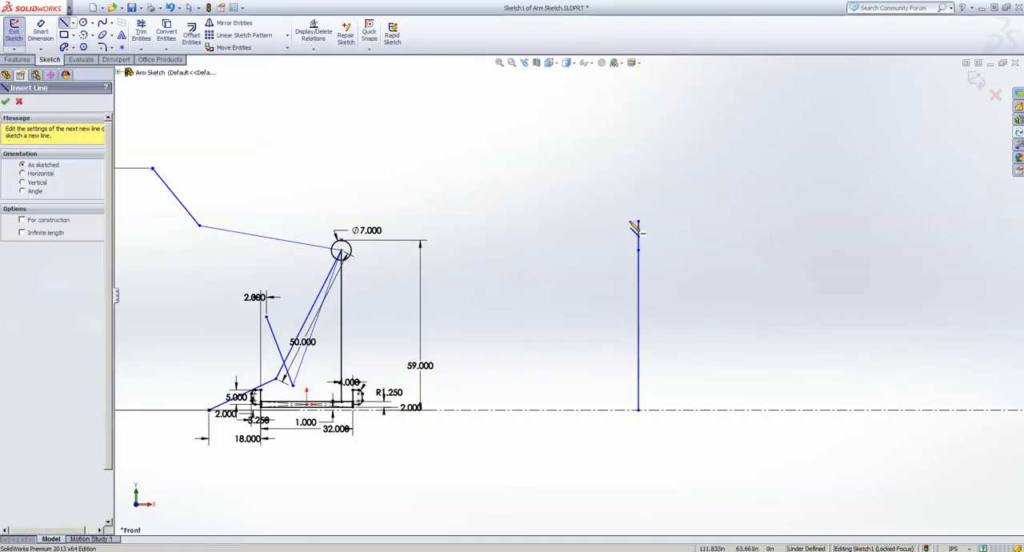
pyautogui.rightClick(637, 228)
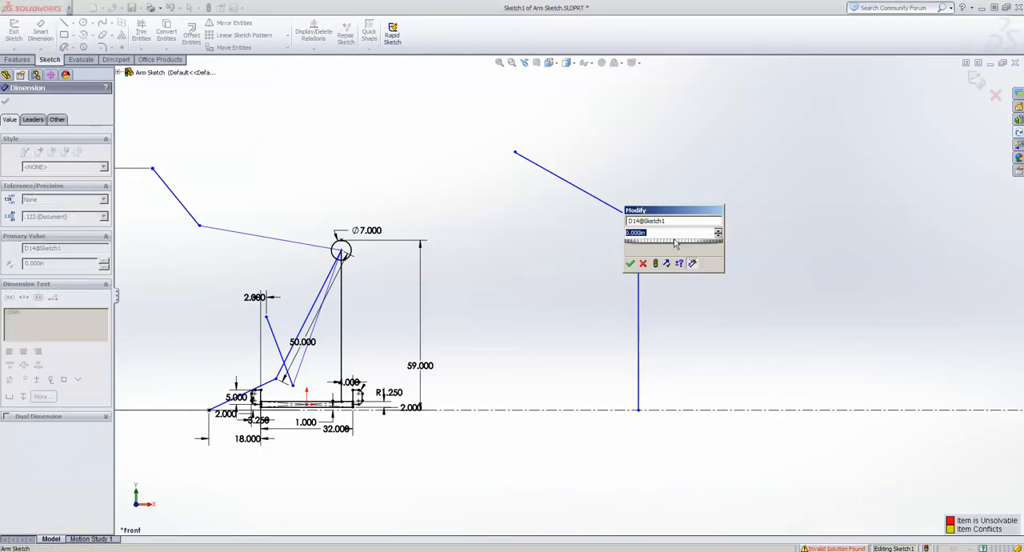
pyautogui.click(631, 263)
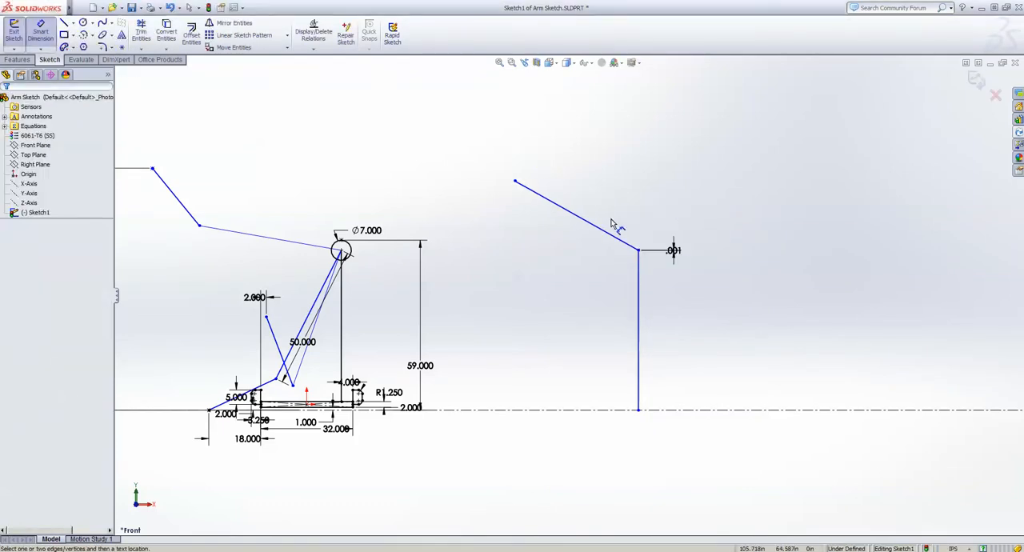
pyautogui.click(616, 224)
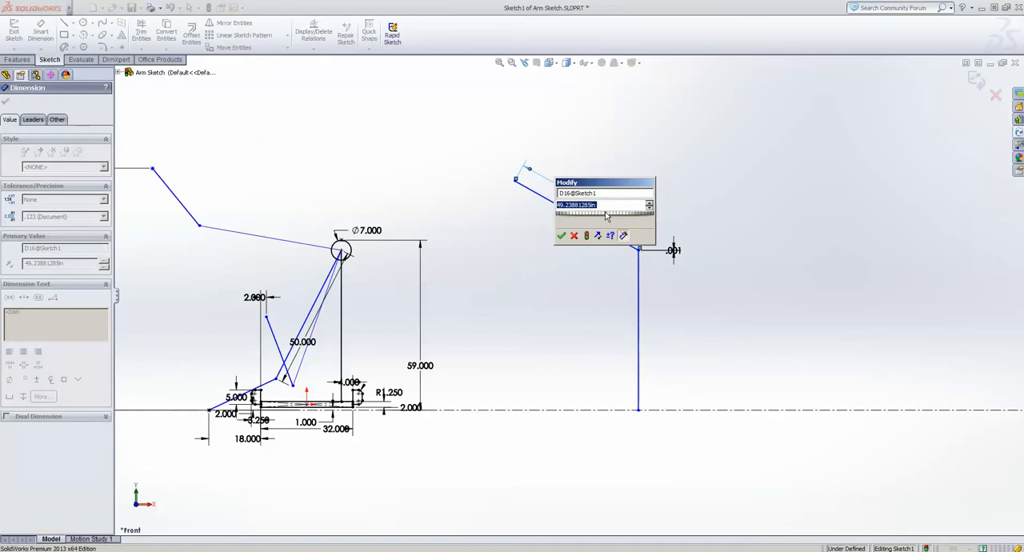
pyautogui.click(560, 235)
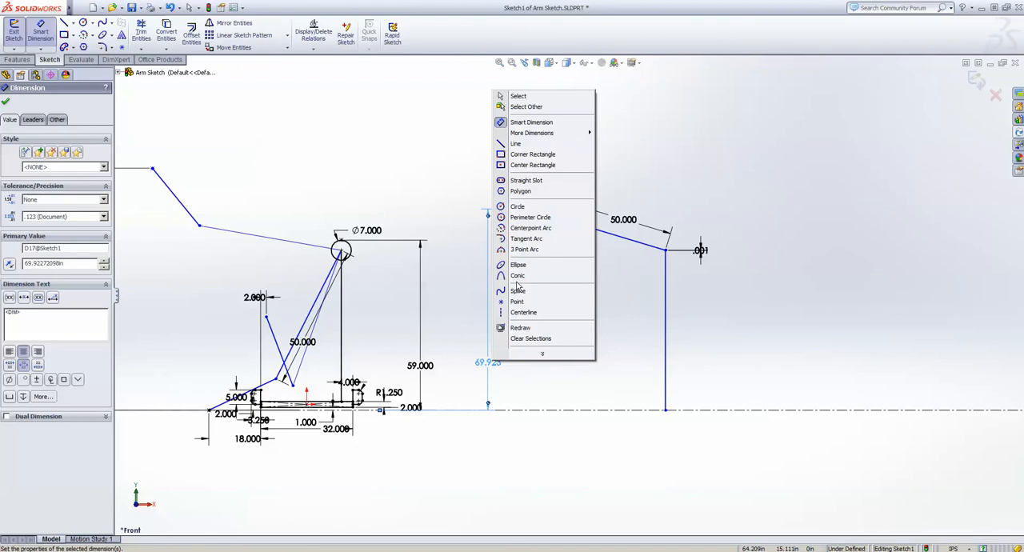
pyautogui.moveTo(532, 154)
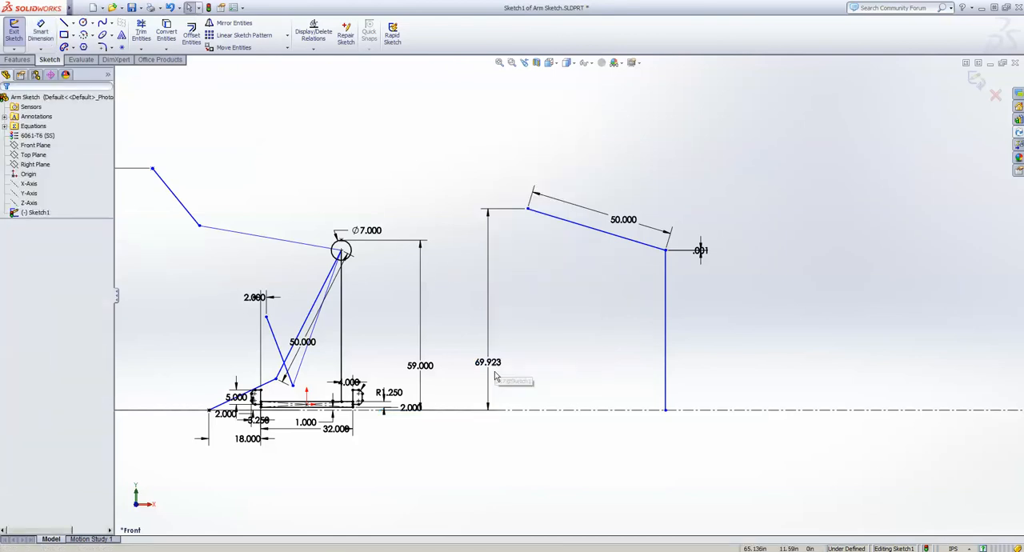
# Dimension the upper mast segment at 41.
pyautogui.rightClick(495, 374)
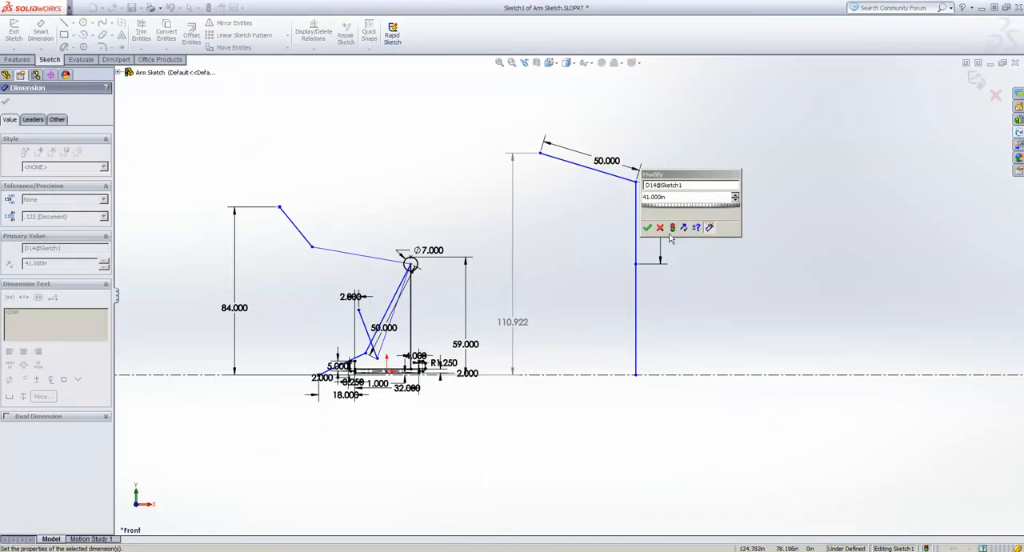
pyautogui.click(646, 228)
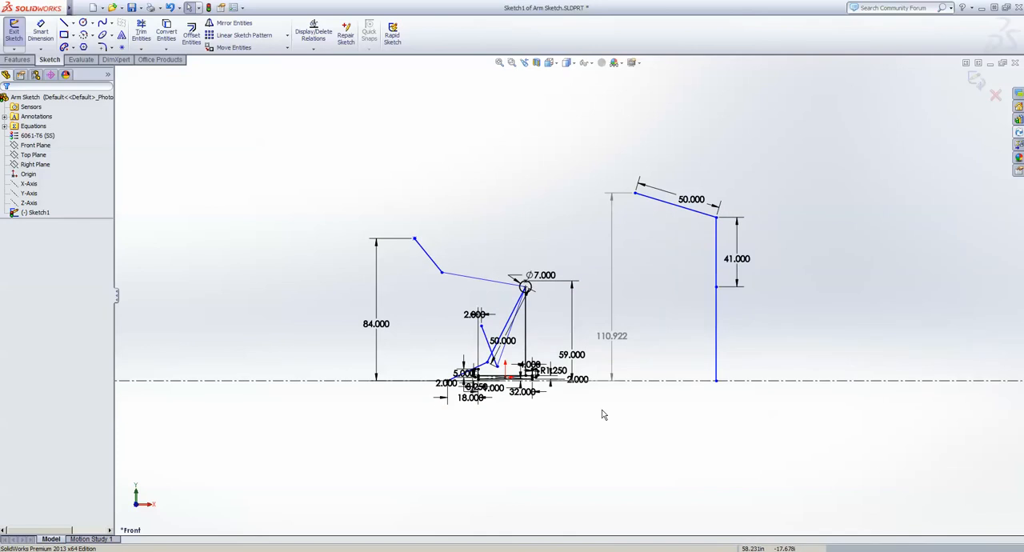
pyautogui.moveTo(616, 333)
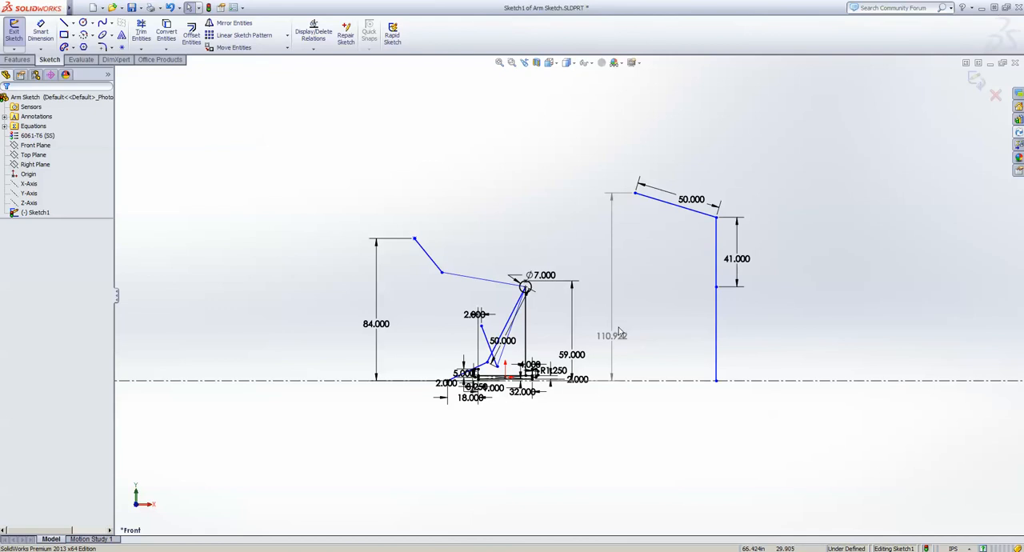
pyautogui.moveTo(786, 515)
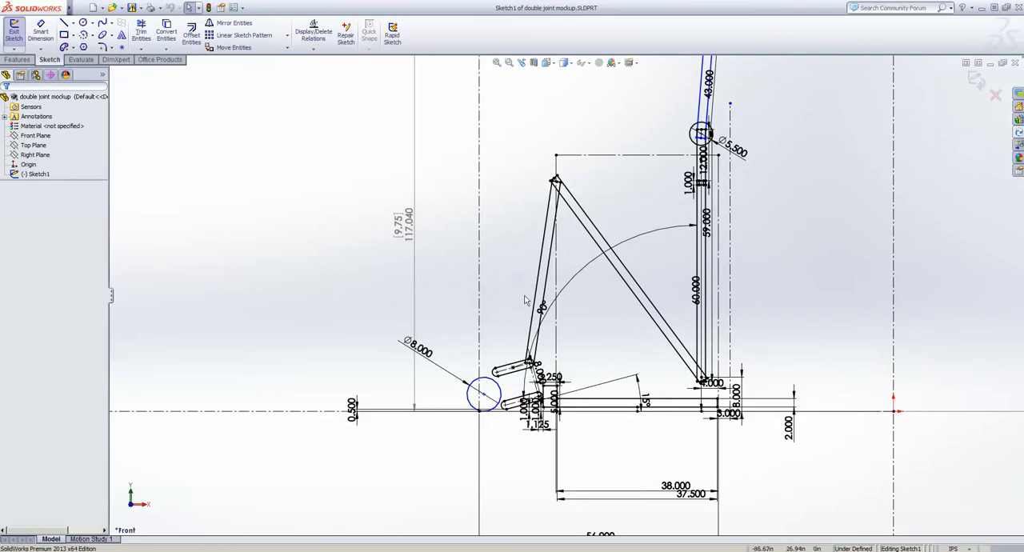
pyautogui.moveTo(706, 291)
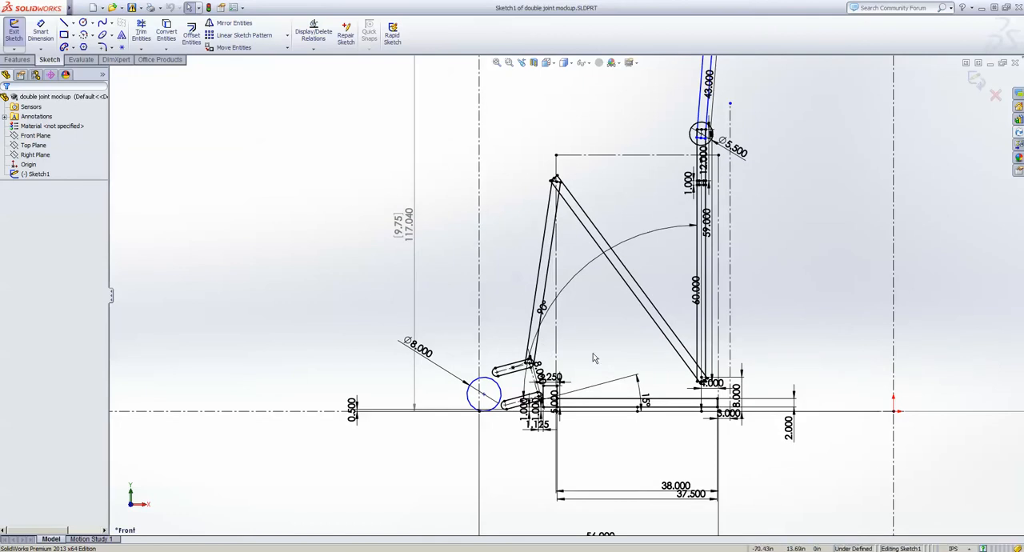
pyautogui.moveTo(718, 386)
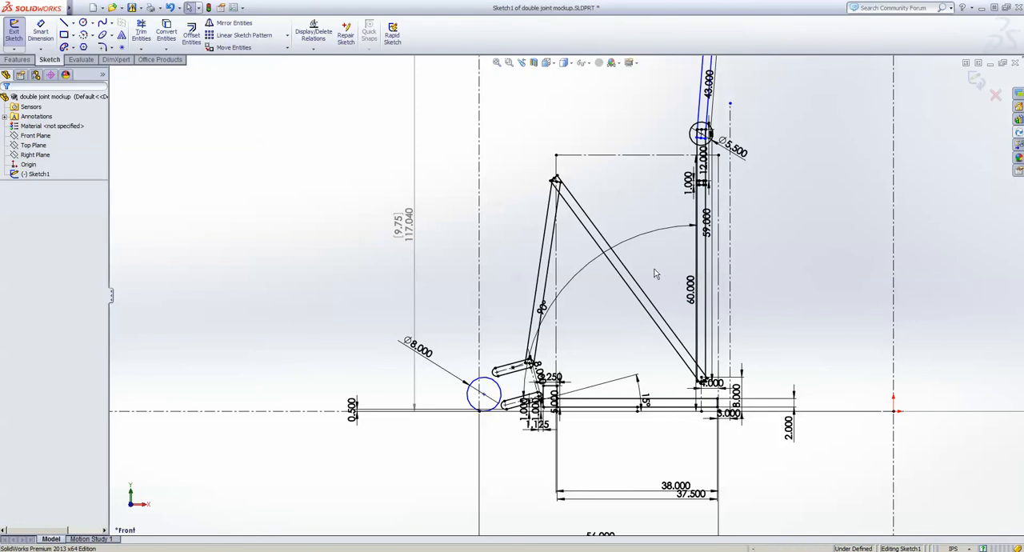
pyautogui.moveTo(627, 358)
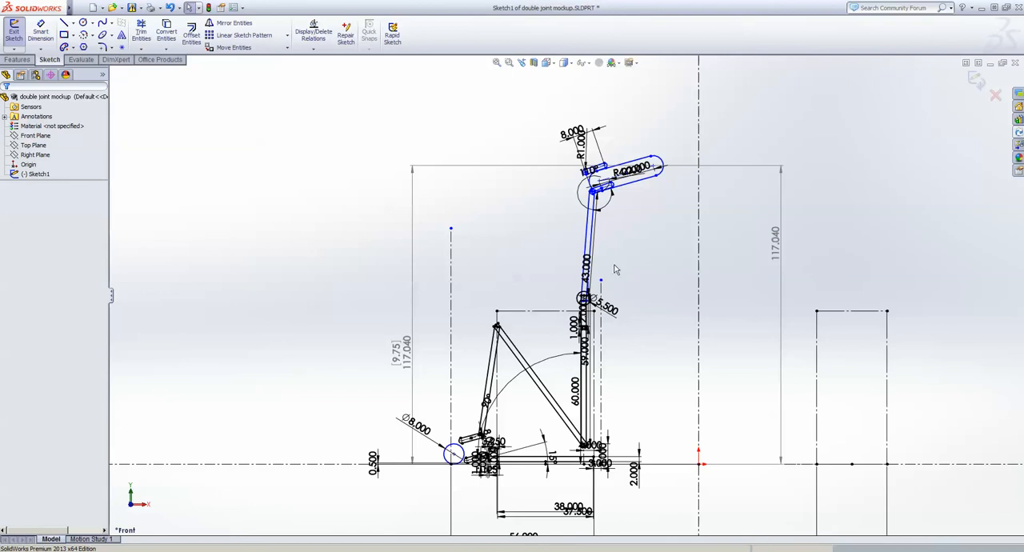
pyautogui.moveTo(509, 426)
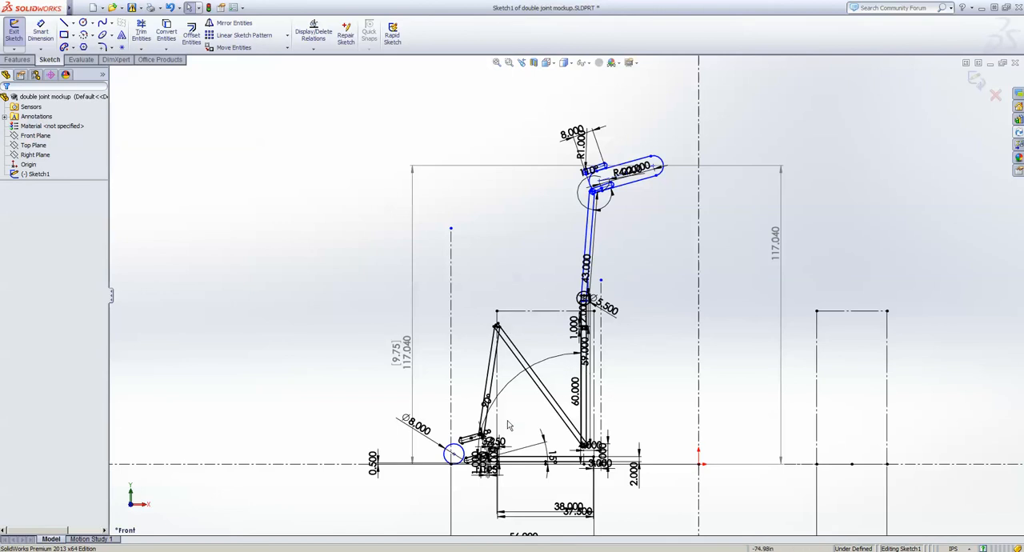
pyautogui.moveTo(568, 404)
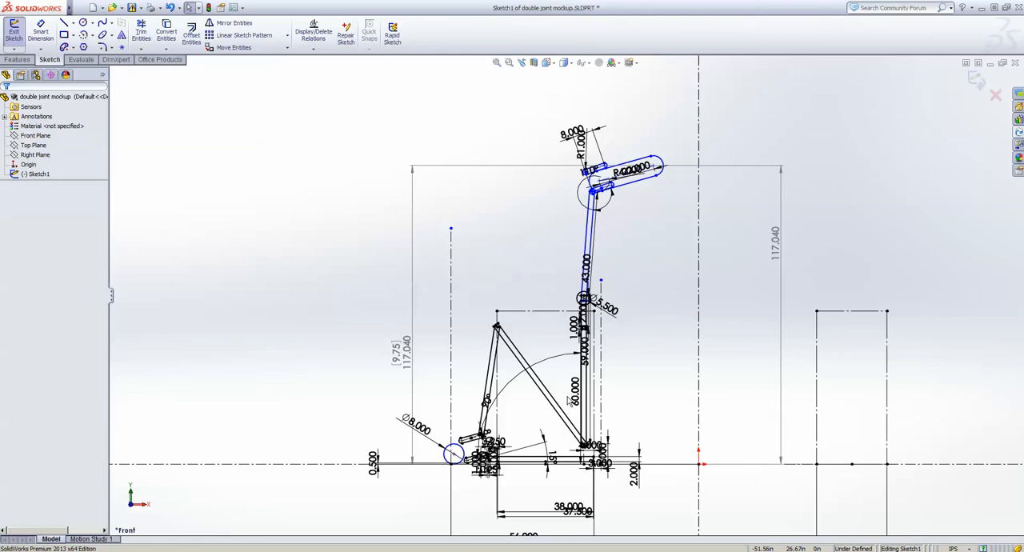
pyautogui.moveTo(495, 458)
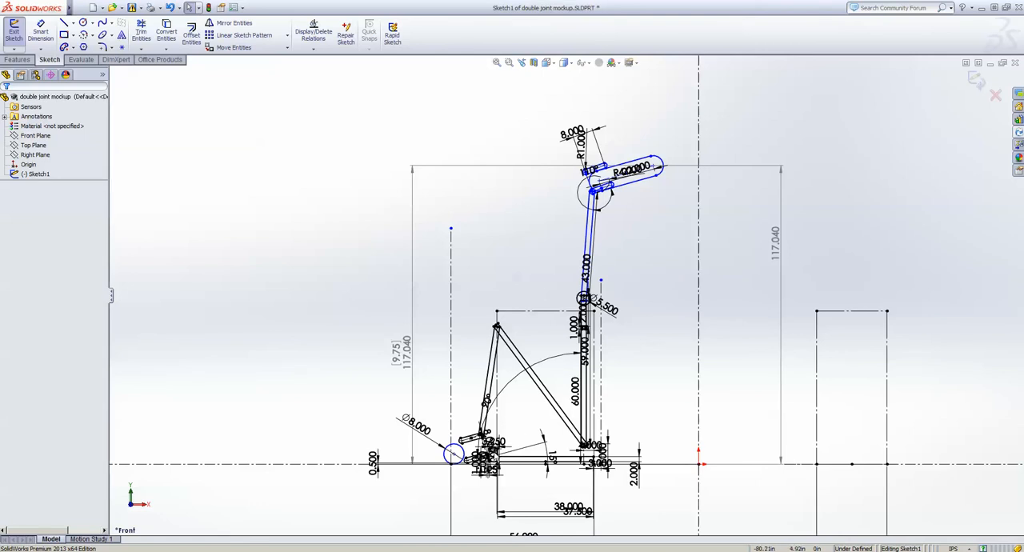
pyautogui.moveTo(472, 317)
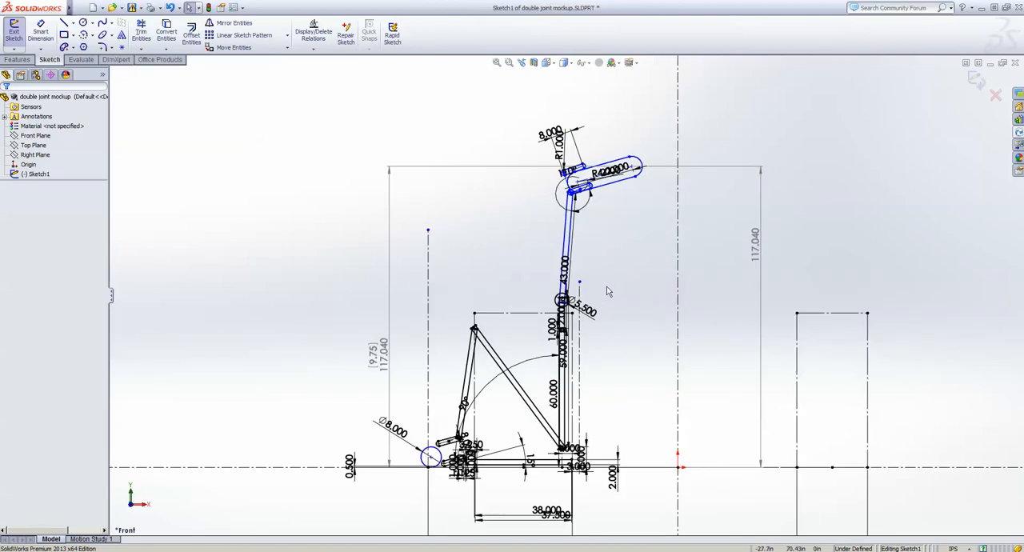
pyautogui.moveTo(611, 227)
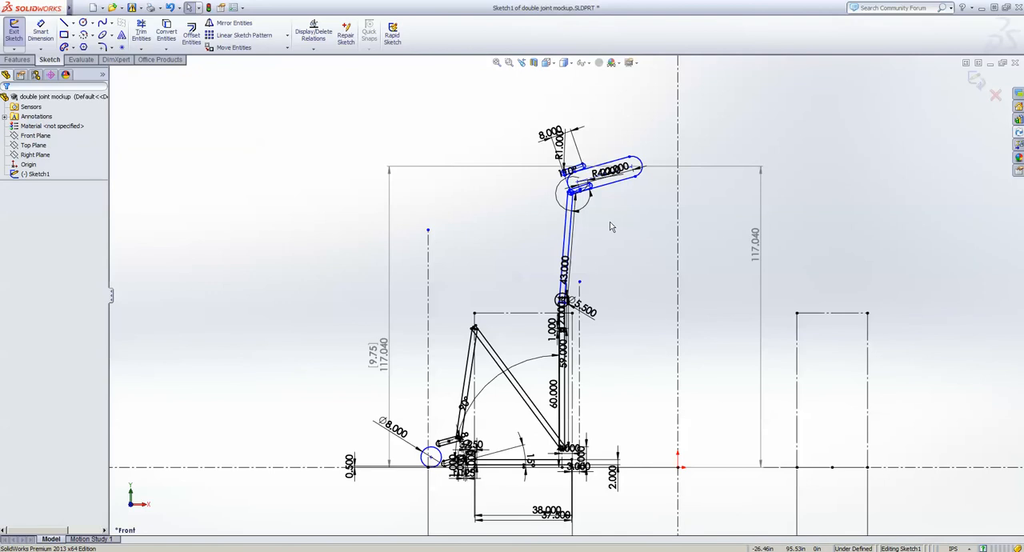
pyautogui.moveTo(464, 304)
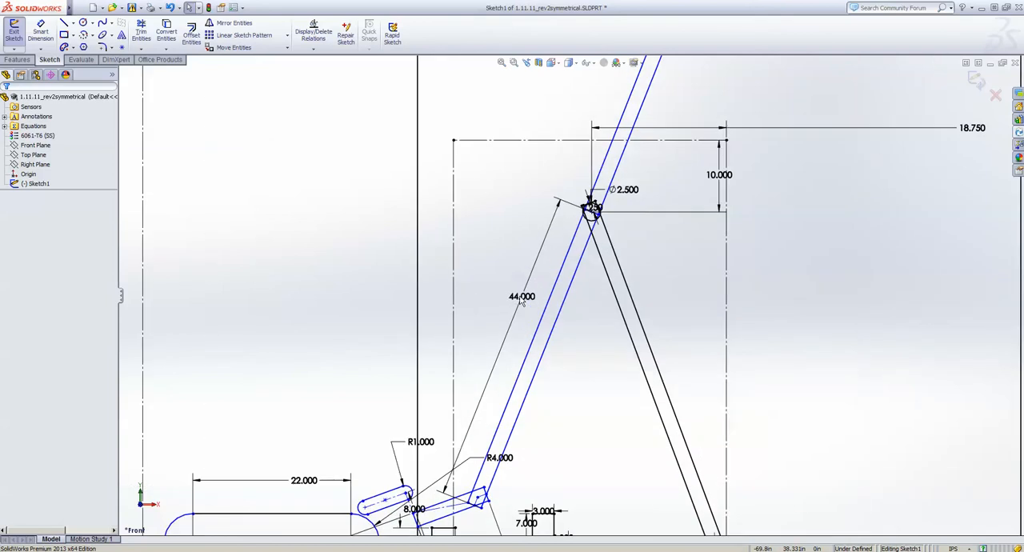
pyautogui.moveTo(512, 288)
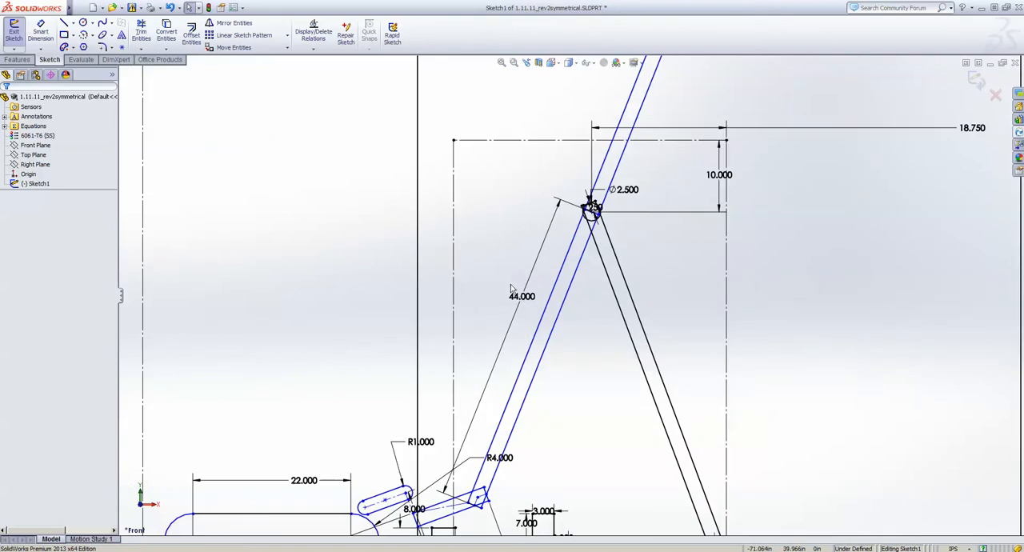
pyautogui.moveTo(497, 316)
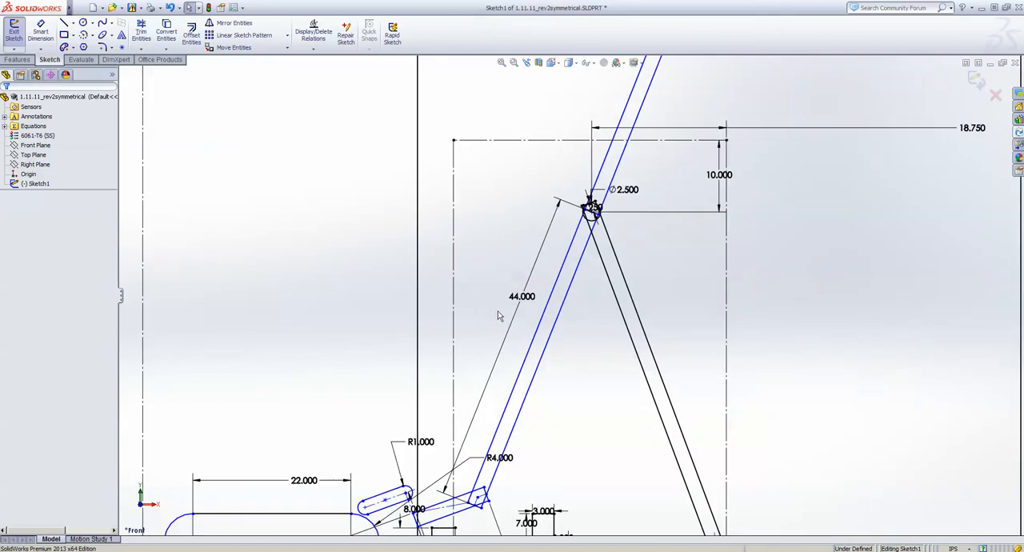
# Scroll the 2011 symmetrical layout sketch to review the 5.750 × 7.200 frame outline.
pyautogui.scroll(-3)
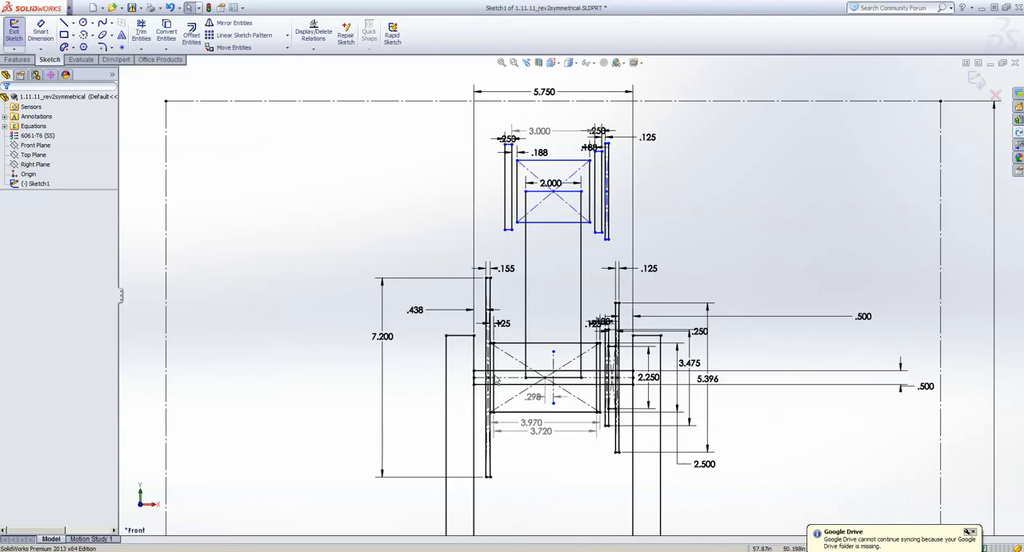
pyautogui.moveTo(480, 406)
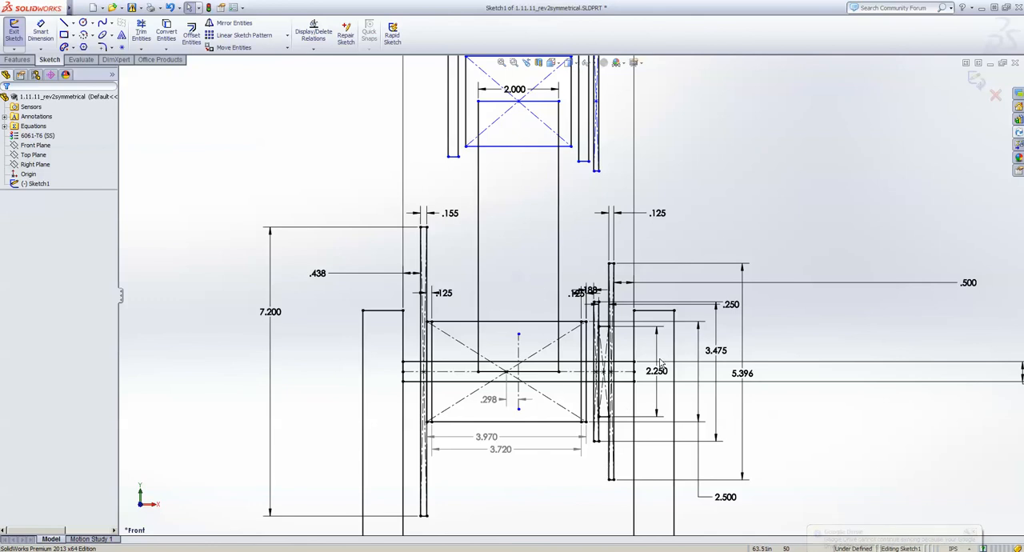
pyautogui.scroll(-3)
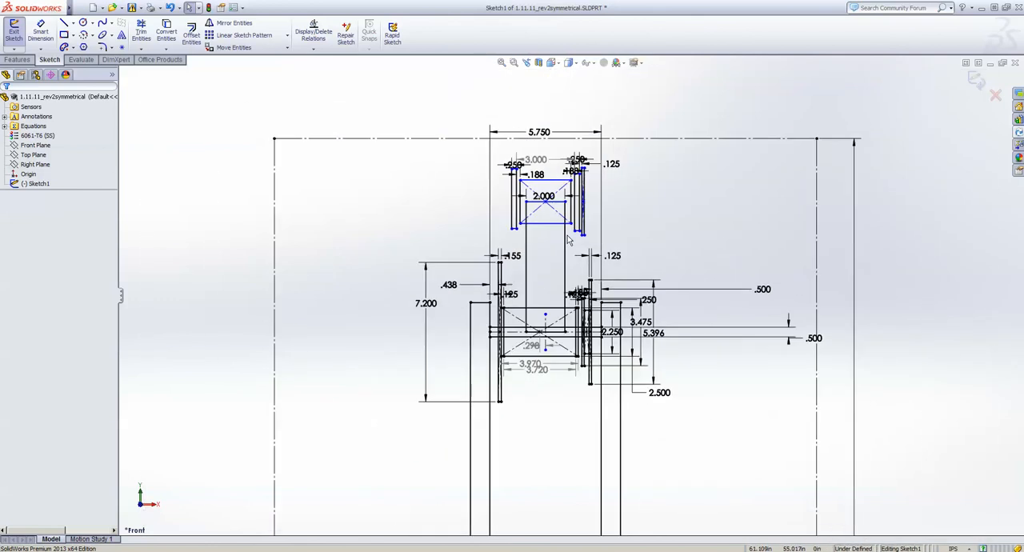
pyautogui.moveTo(546, 333)
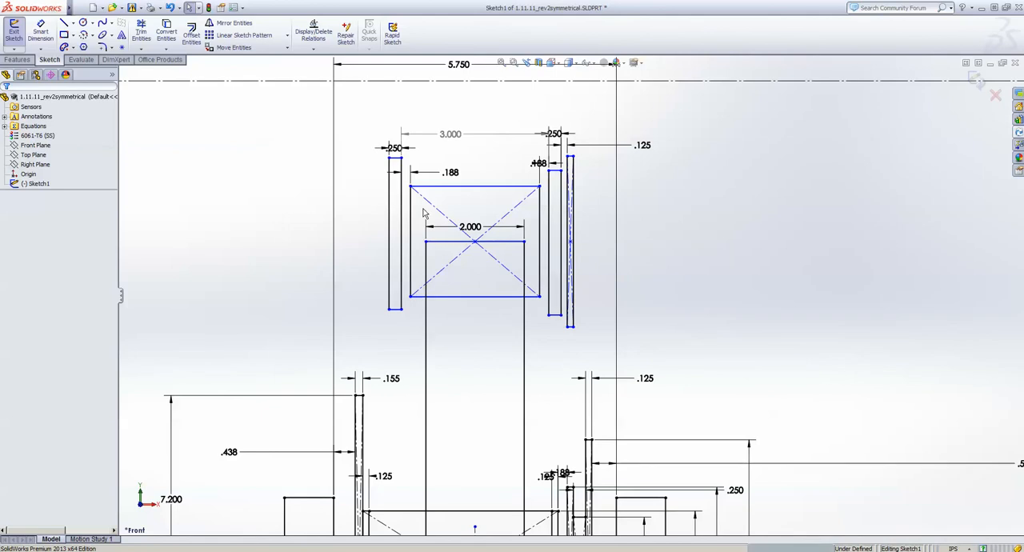
pyautogui.click(547, 240)
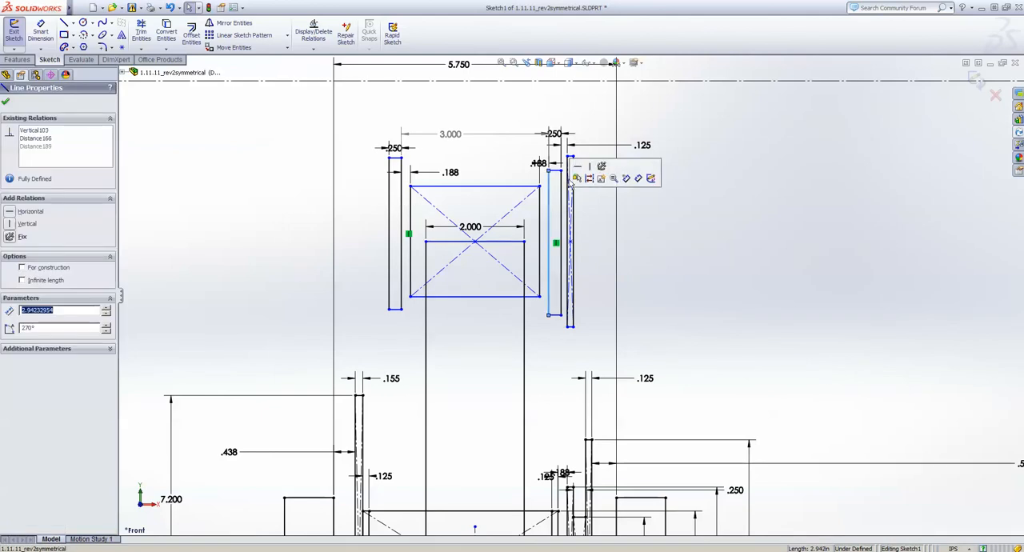
pyautogui.click(457, 64)
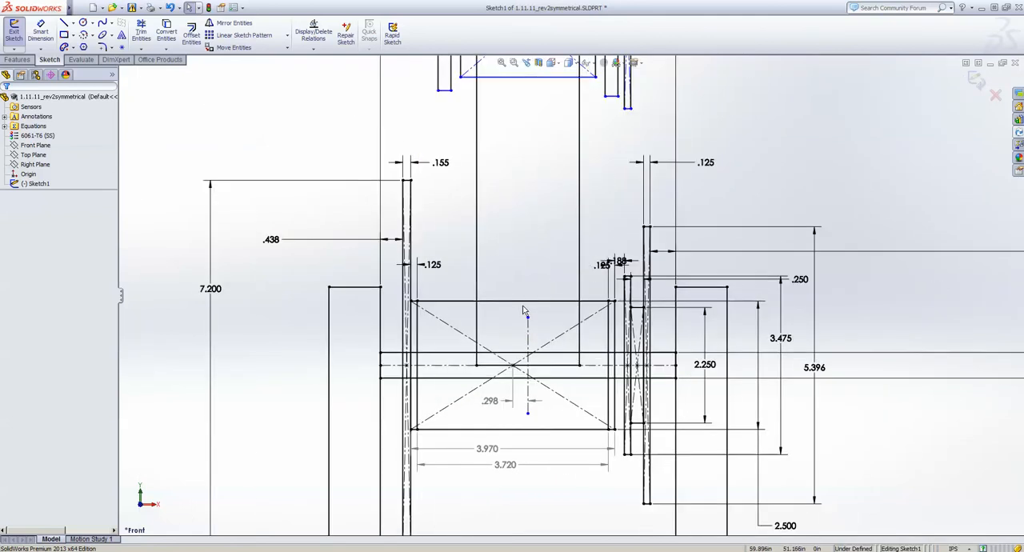
pyautogui.click(512, 307)
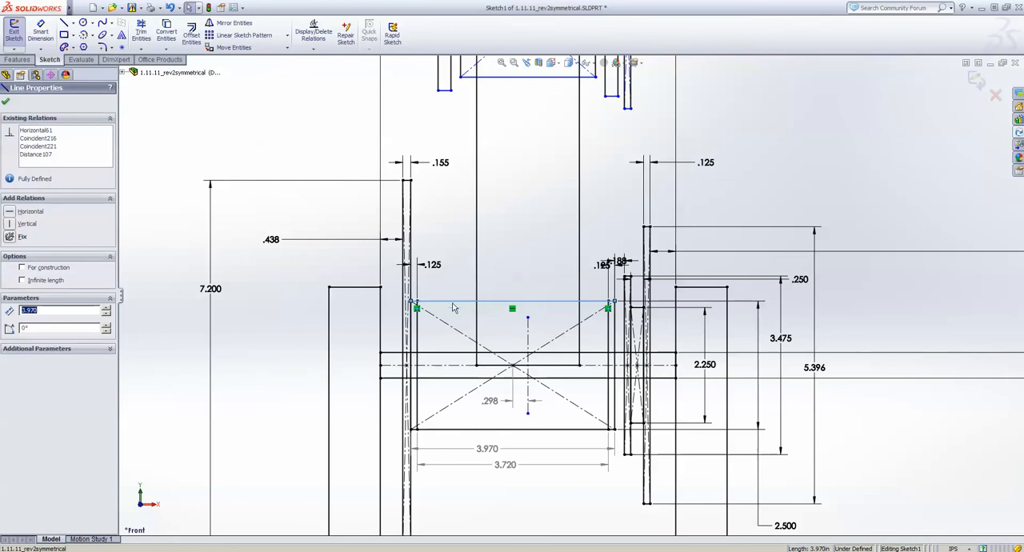
pyautogui.moveTo(534, 269)
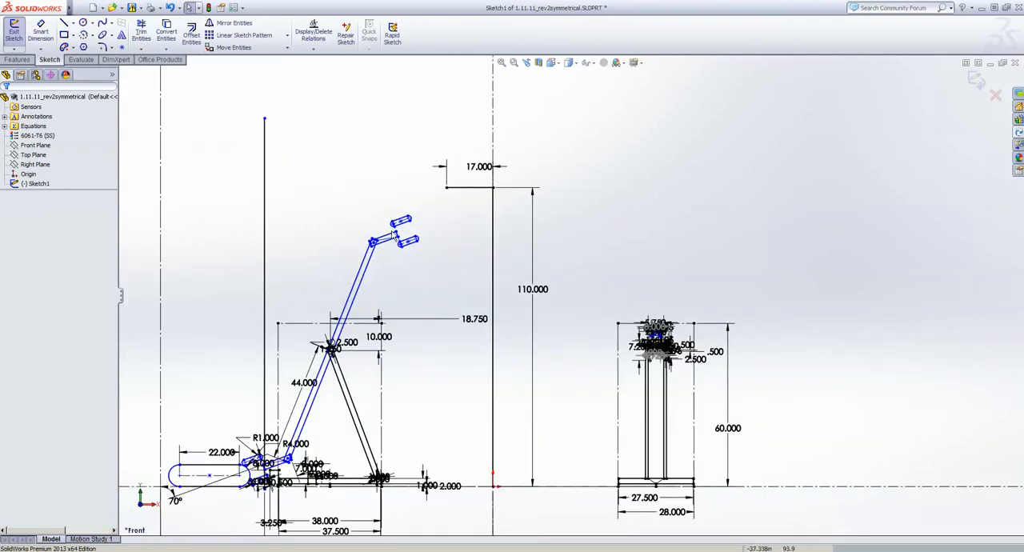
pyautogui.moveTo(396, 265)
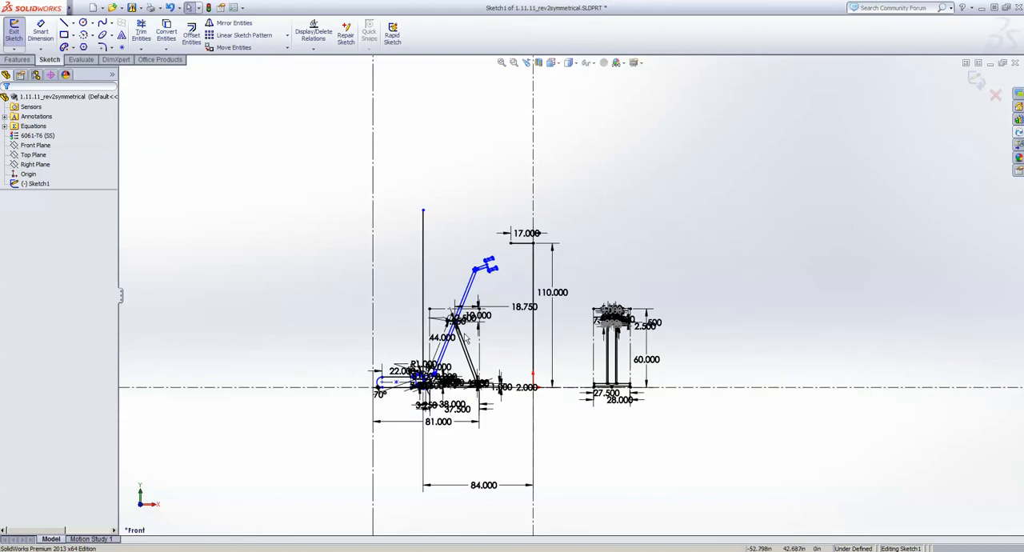
pyautogui.moveTo(618, 307)
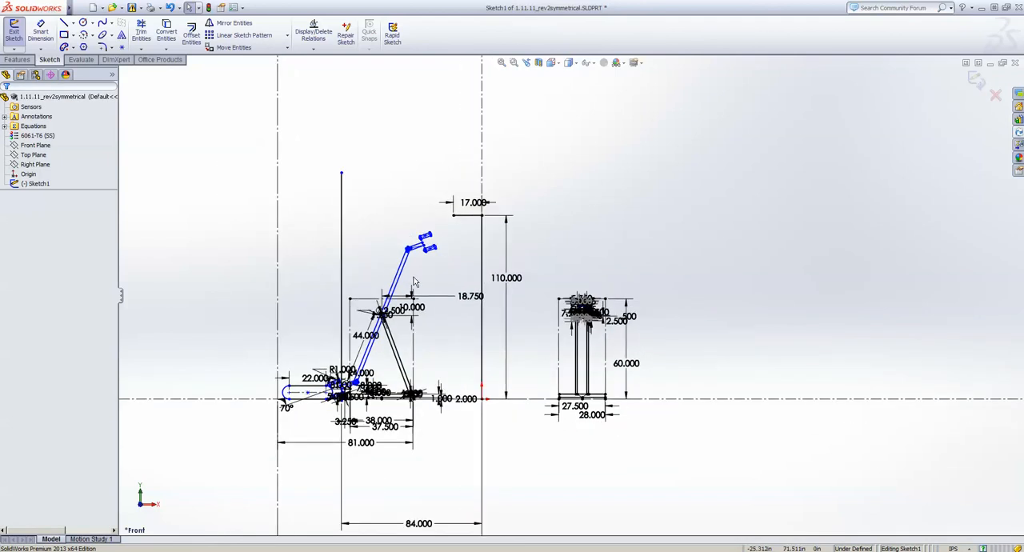
pyautogui.moveTo(396, 269)
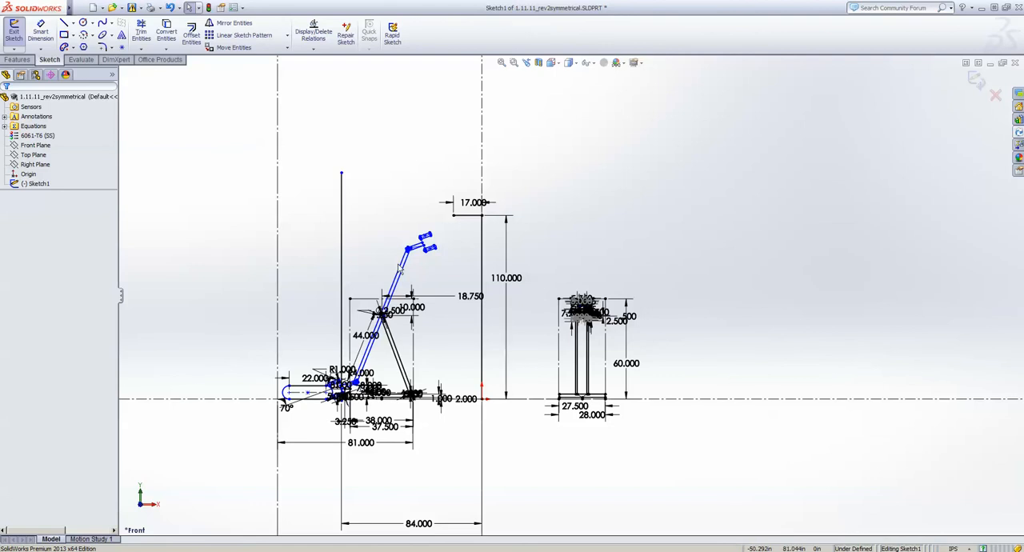
pyautogui.moveTo(584, 325)
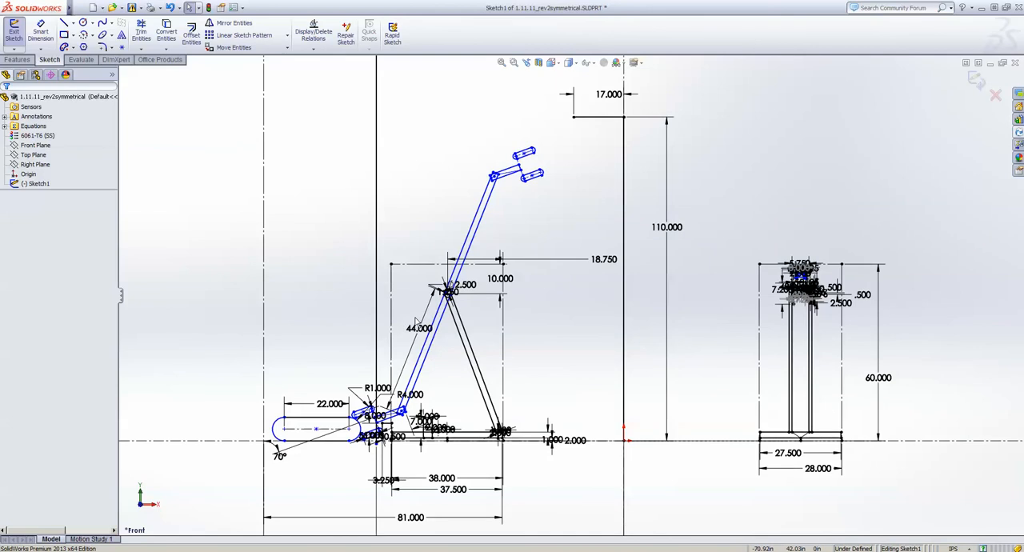
pyautogui.moveTo(408, 371)
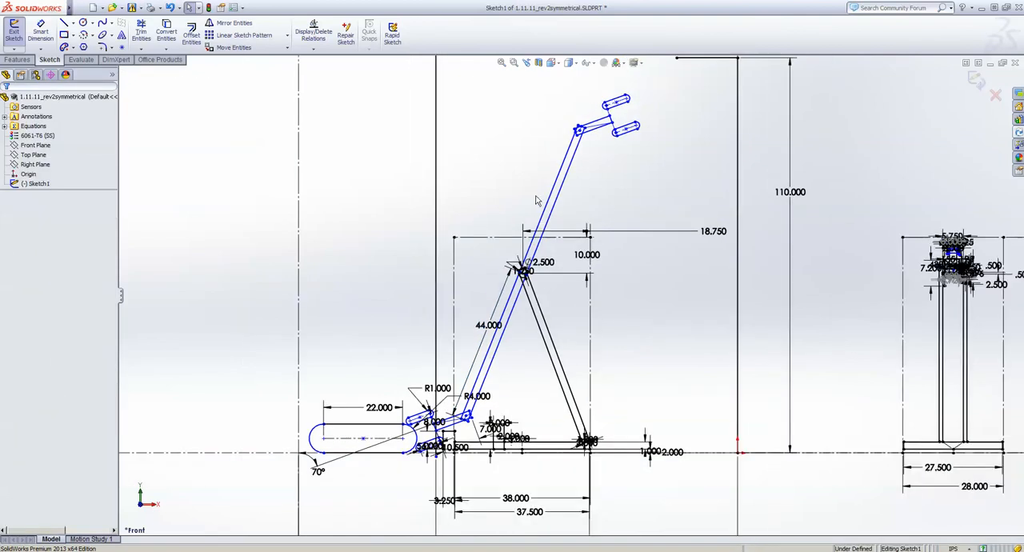
pyautogui.moveTo(646, 198)
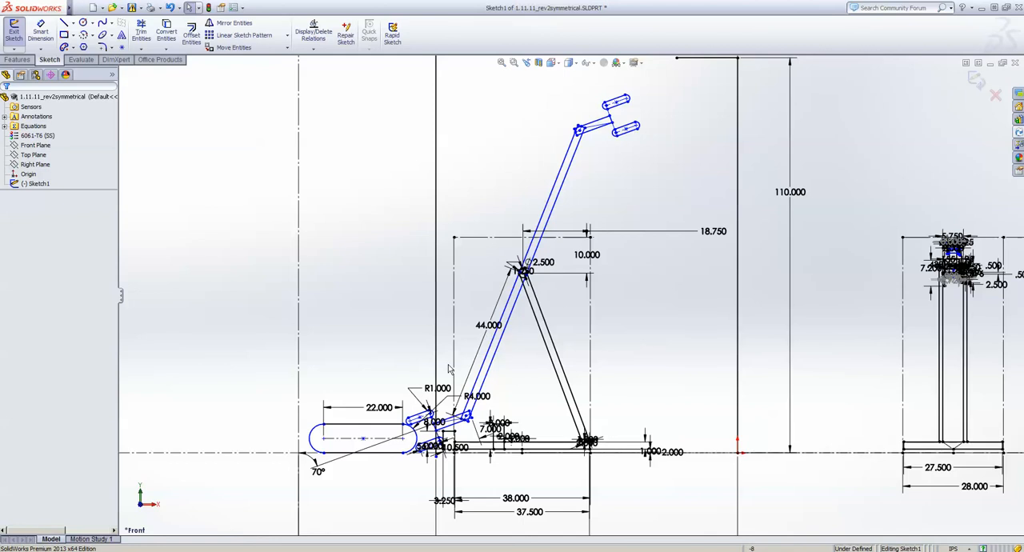
pyautogui.moveTo(445, 327)
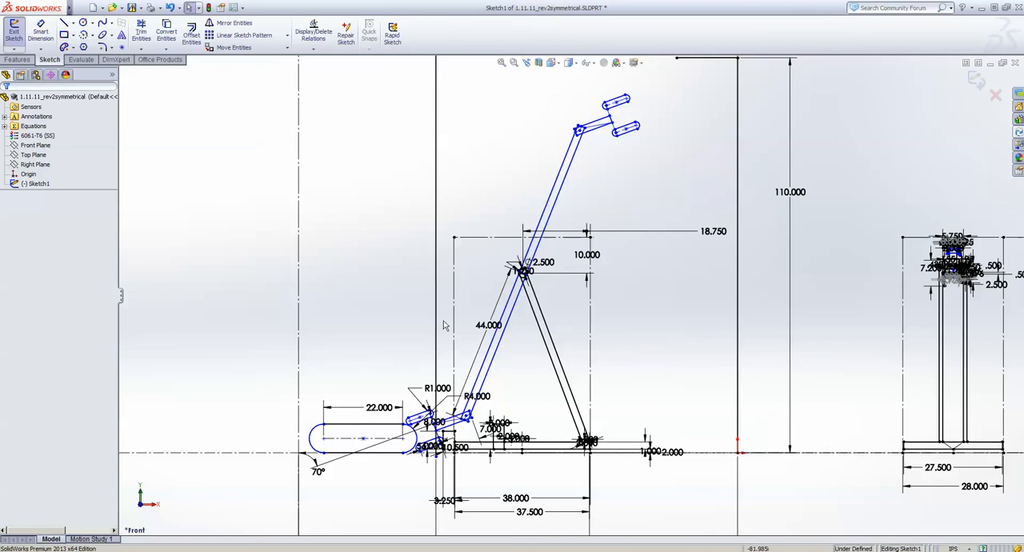
pyautogui.moveTo(566, 455)
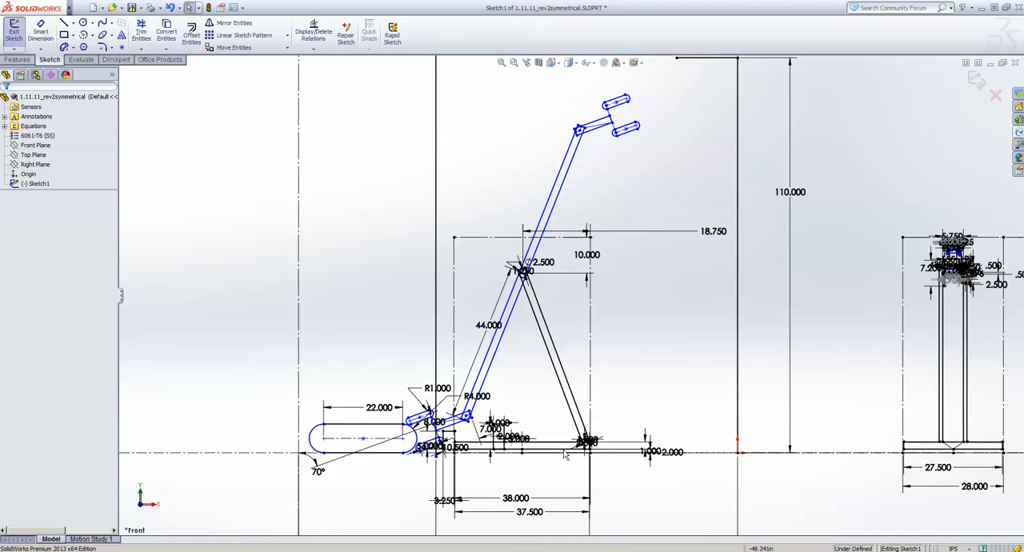
pyautogui.moveTo(413, 387)
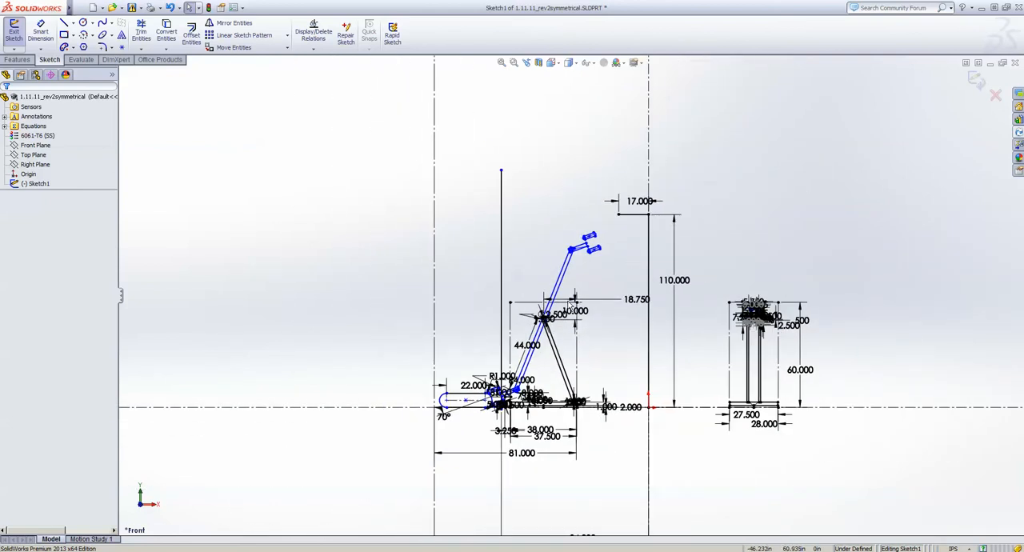
pyautogui.moveTo(845, 368)
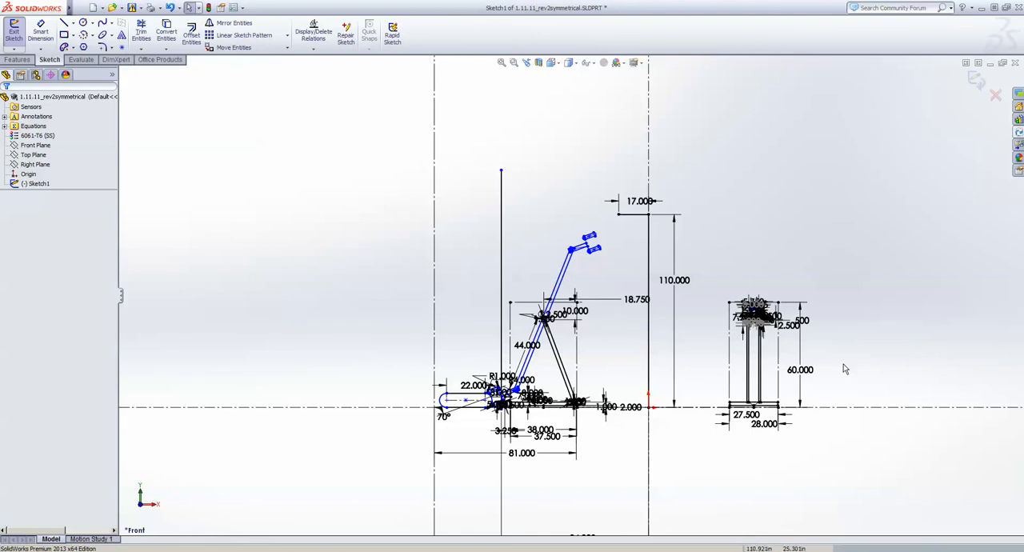